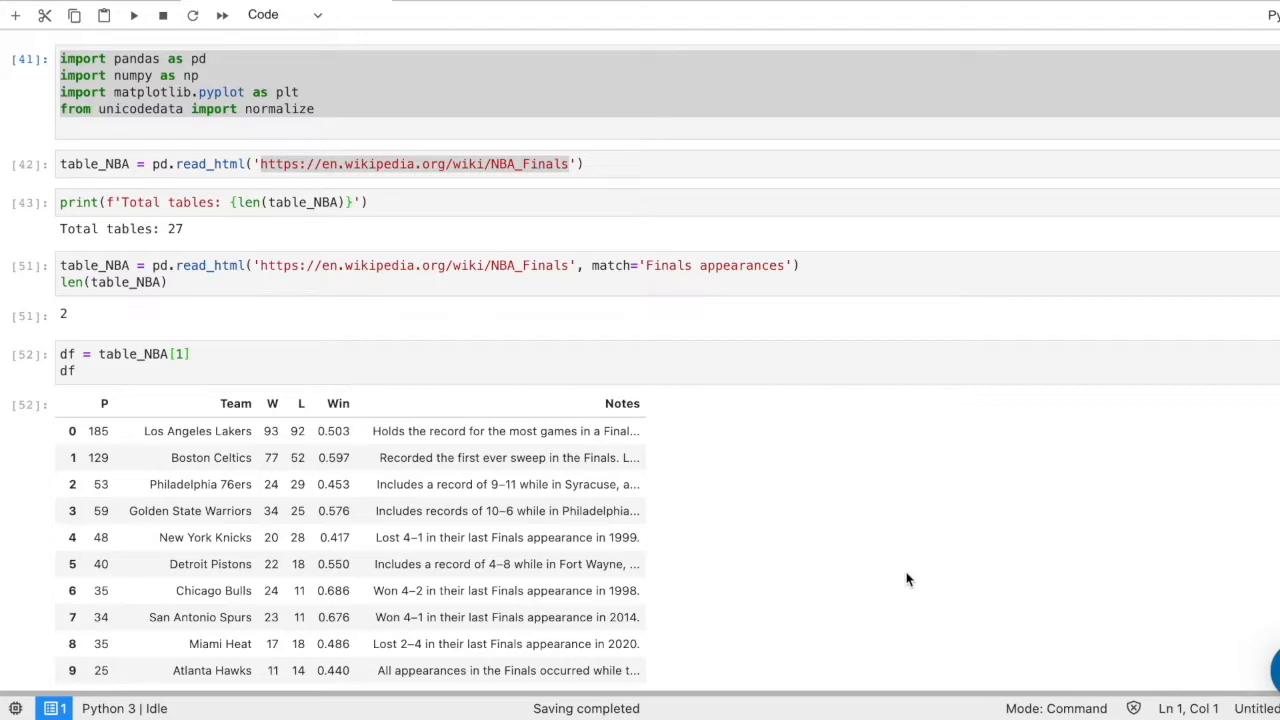
pyautogui.moveTo(583, 418)
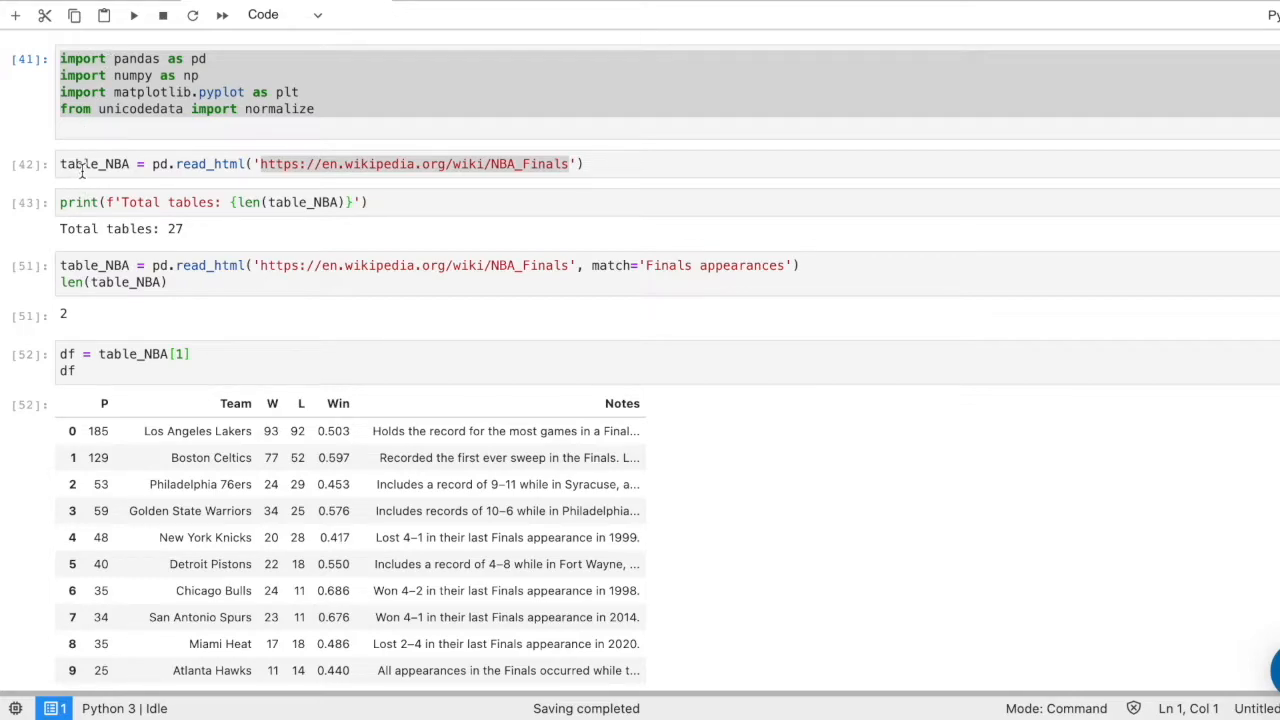
pyautogui.moveTo(222, 167)
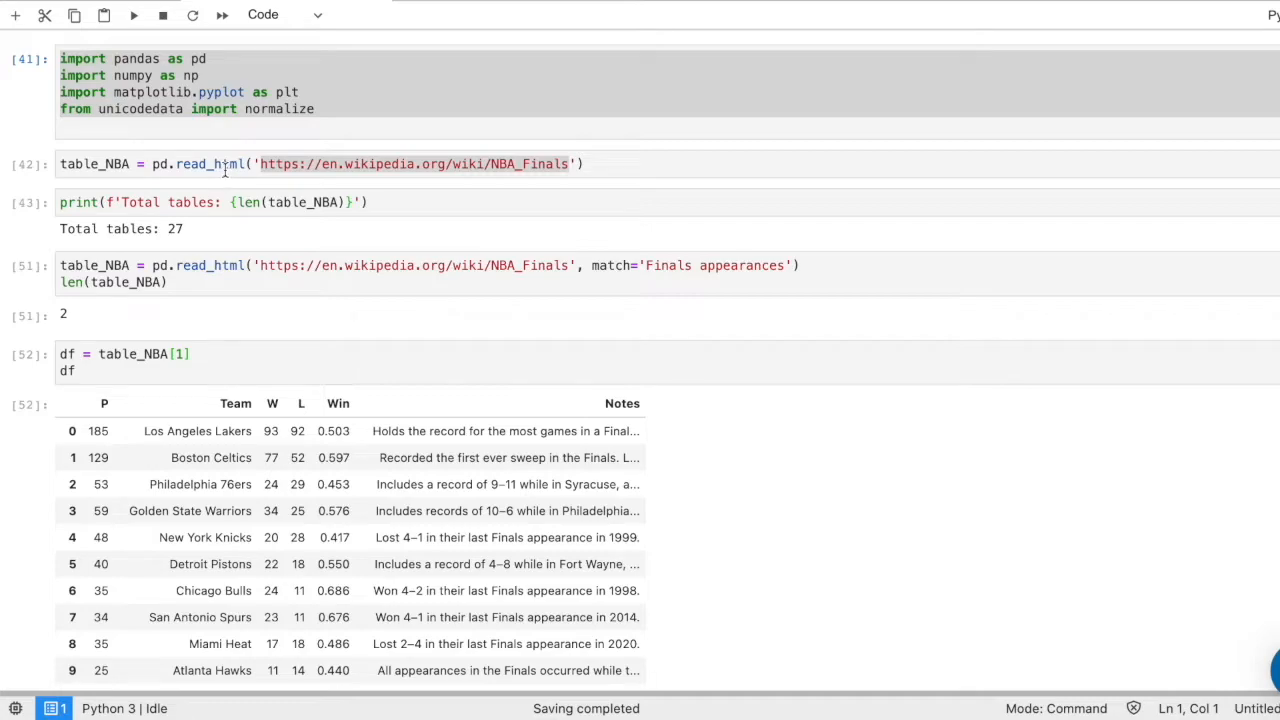
pyautogui.moveTo(281, 158)
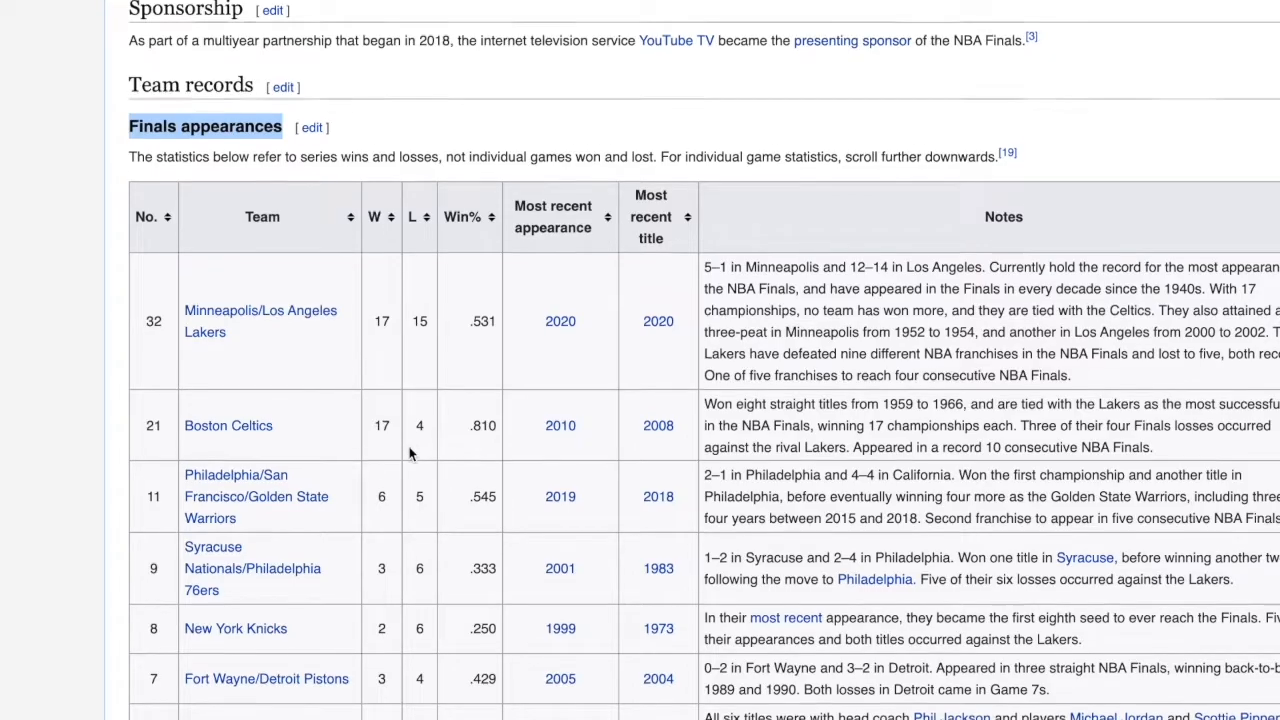
# - Type '!pip install pandas' into a new cell above the read_html cell
pyautogui.scroll(-3)
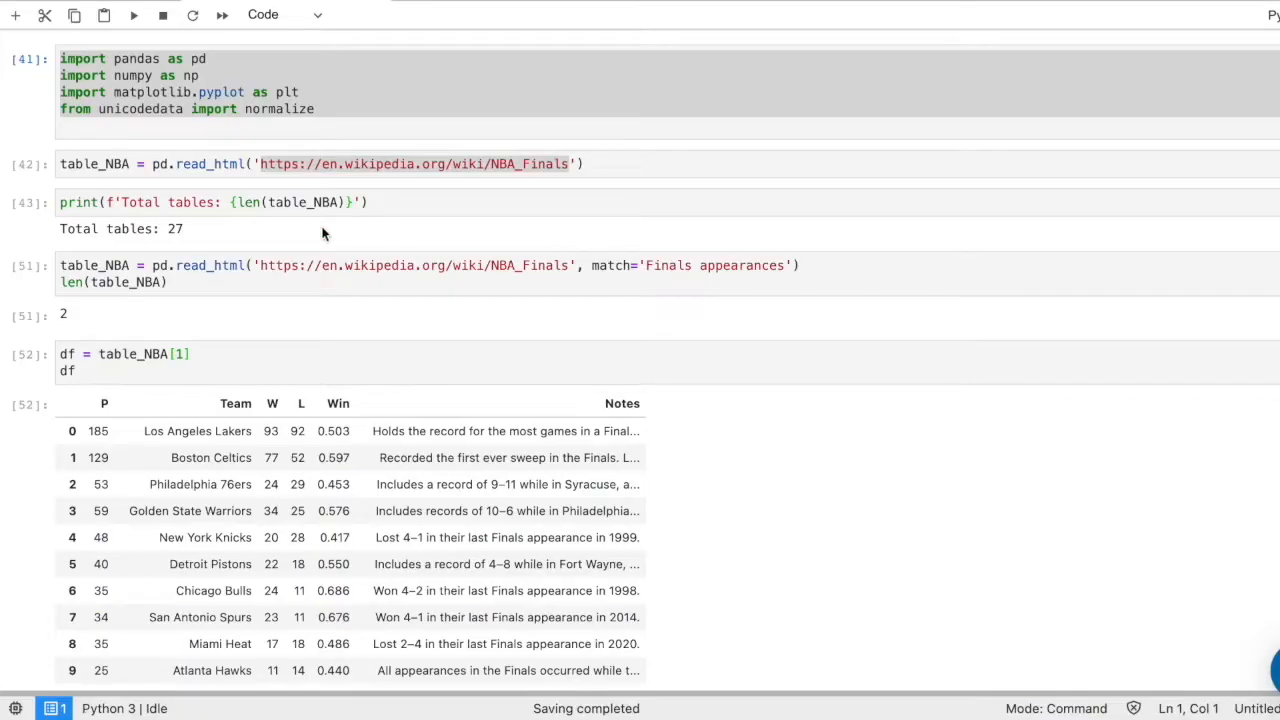
pyautogui.moveTo(345, 170)
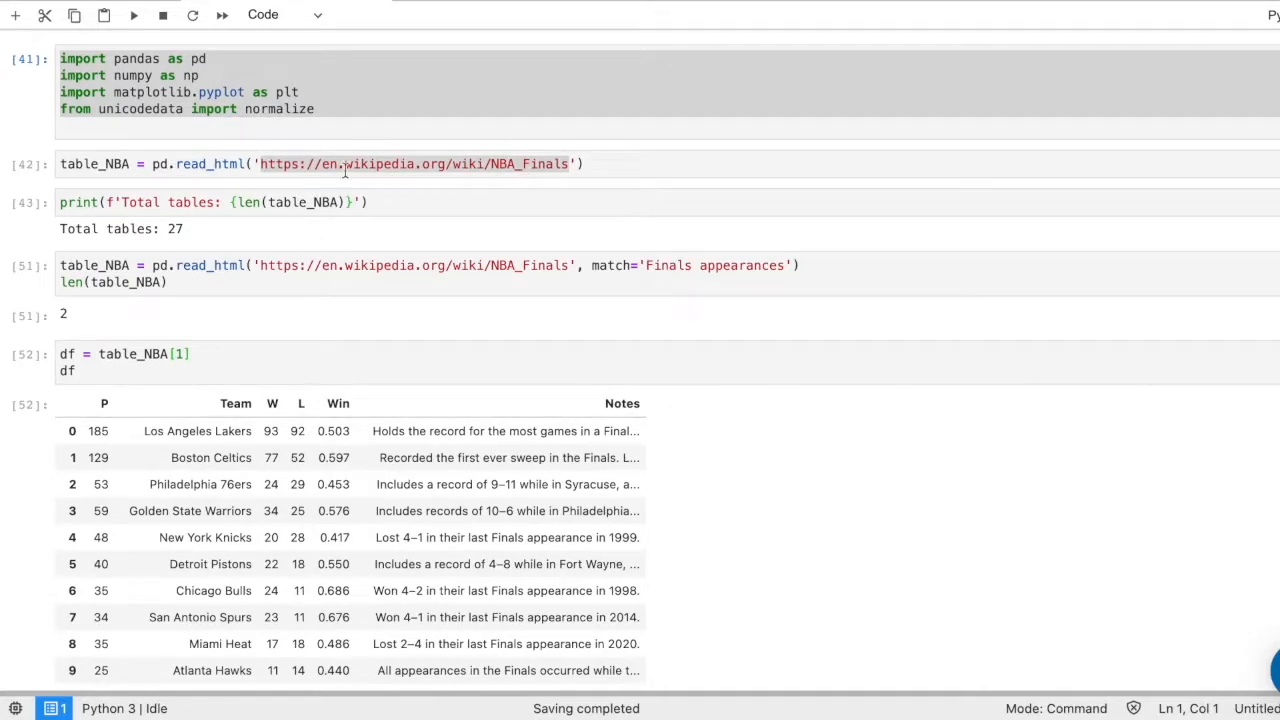
pyautogui.moveTo(478, 194)
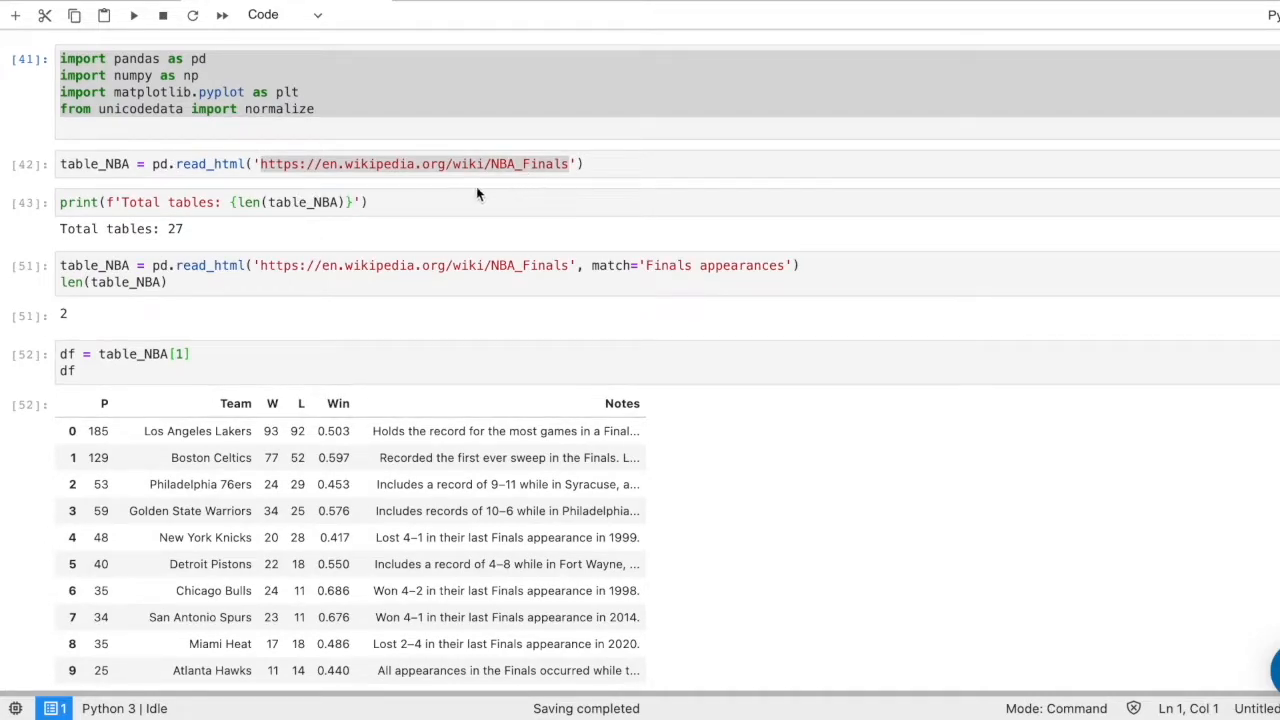
pyautogui.moveTo(213, 232)
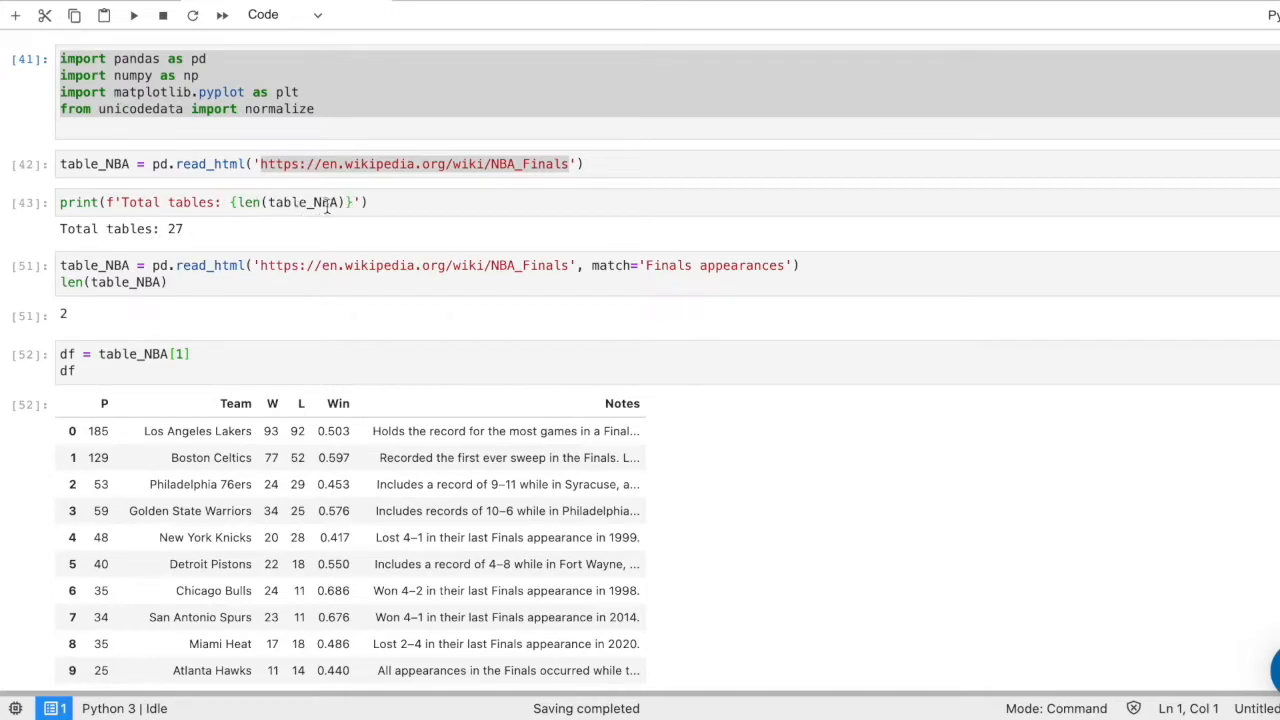
pyautogui.moveTo(172, 230)
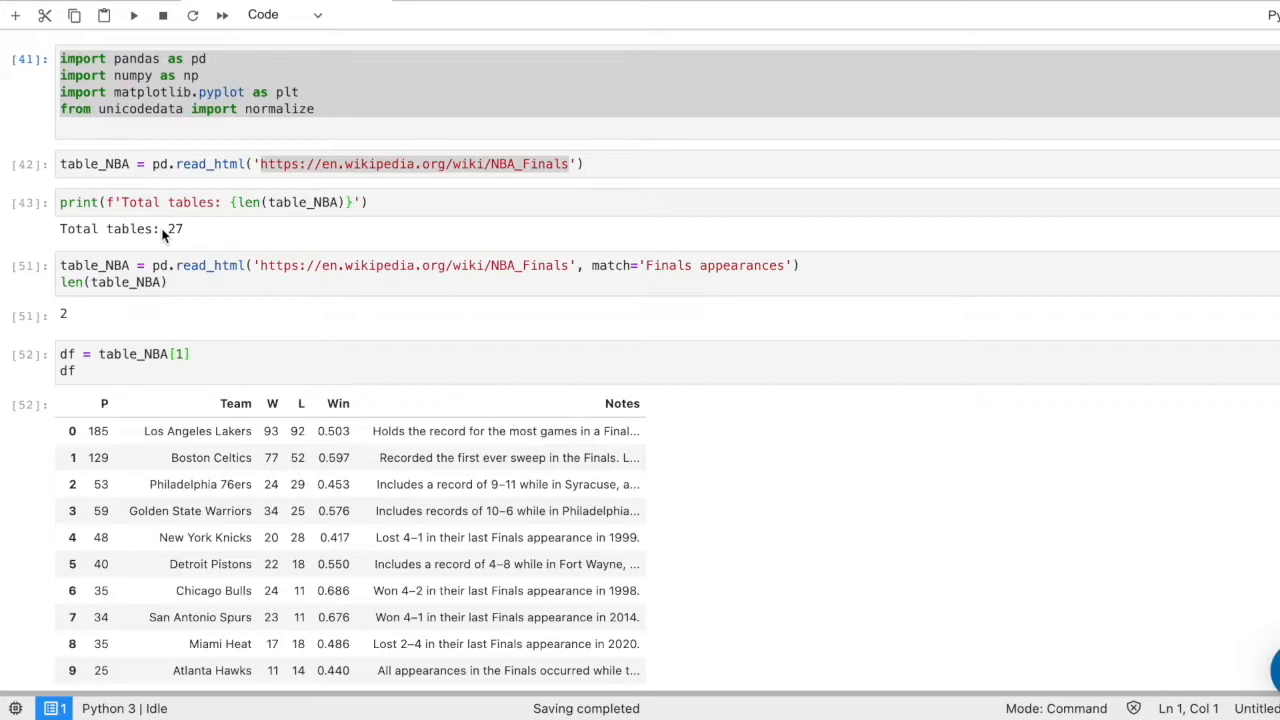
pyautogui.moveTo(490, 305)
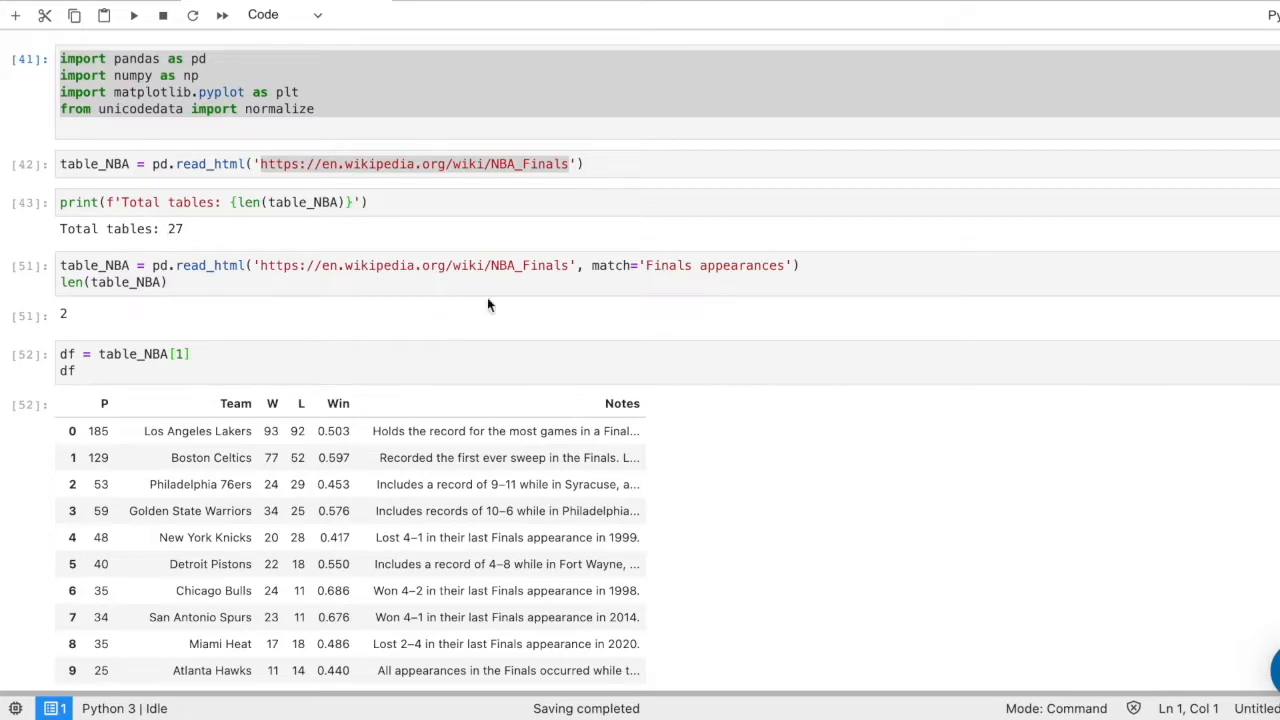
pyautogui.moveTo(693, 262)
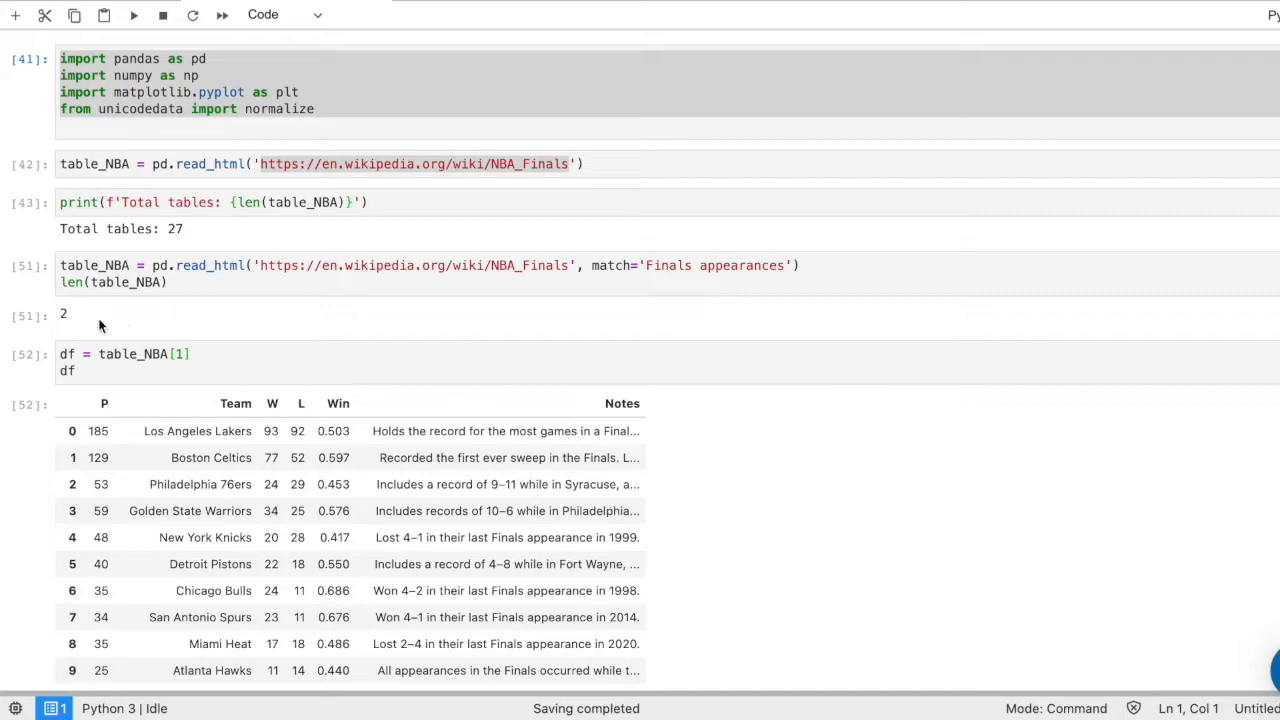
pyautogui.moveTo(87, 327)
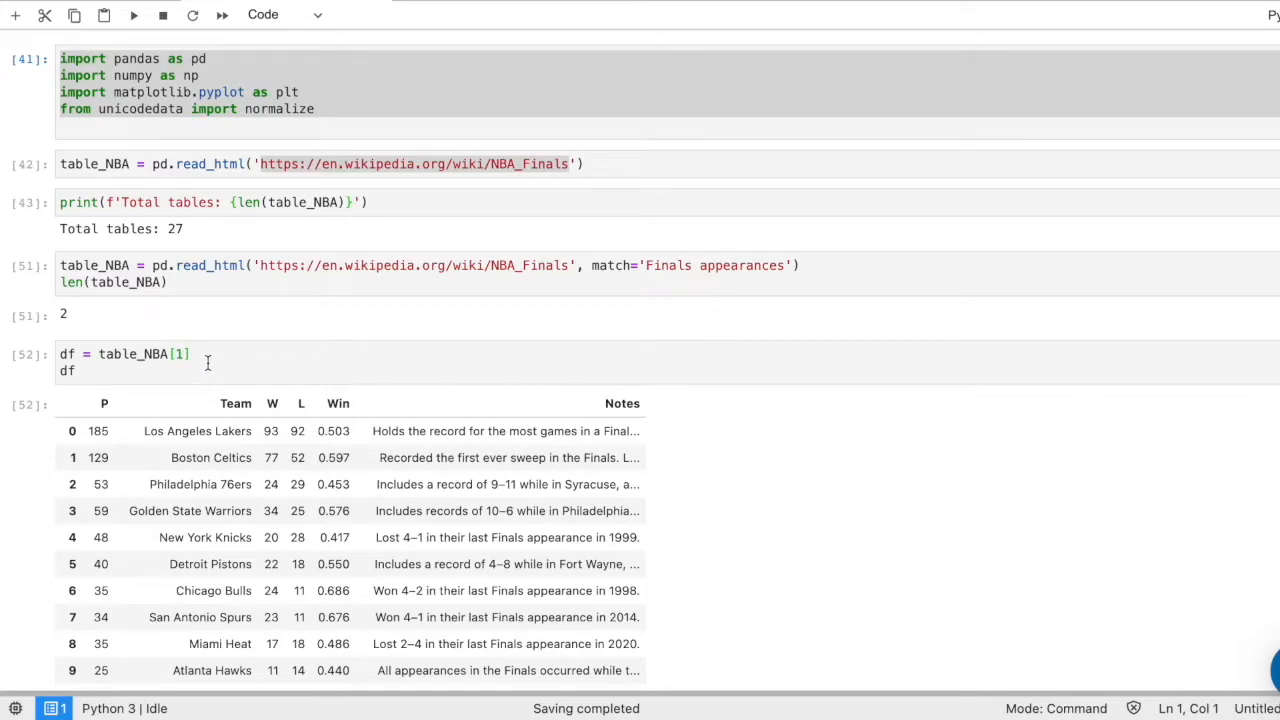
pyautogui.moveTo(111, 374)
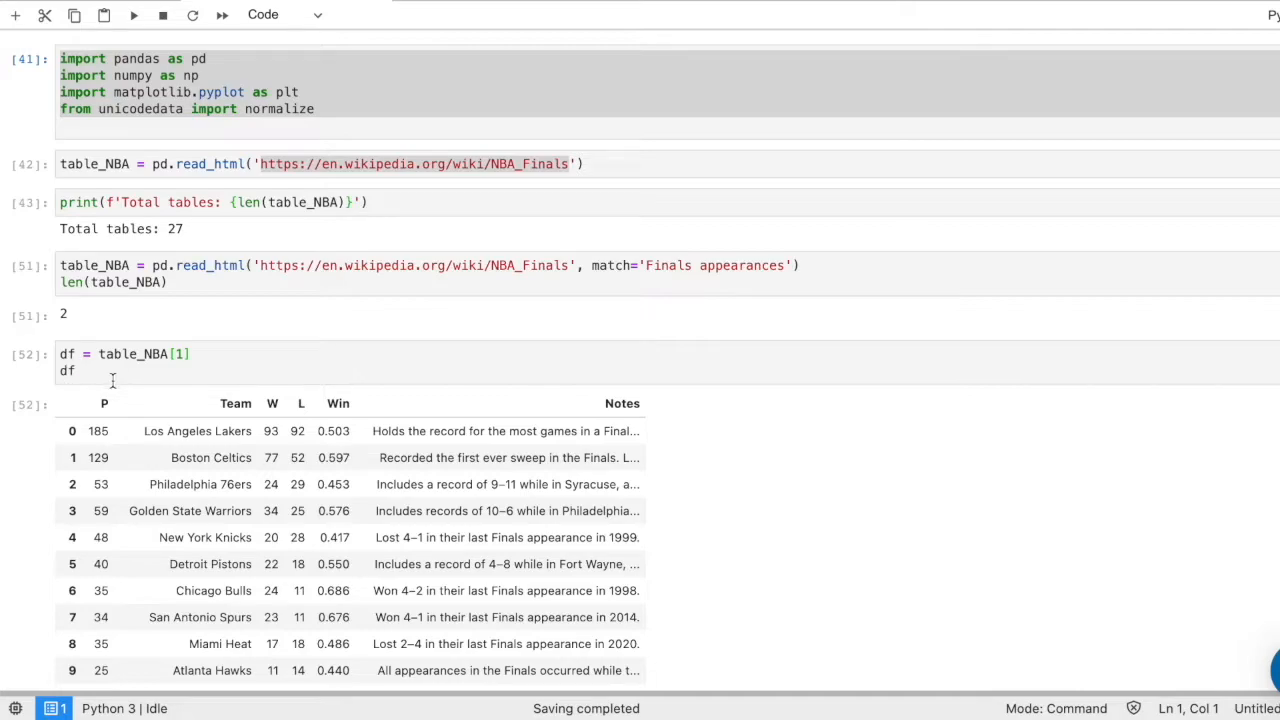
pyautogui.scroll(-3)
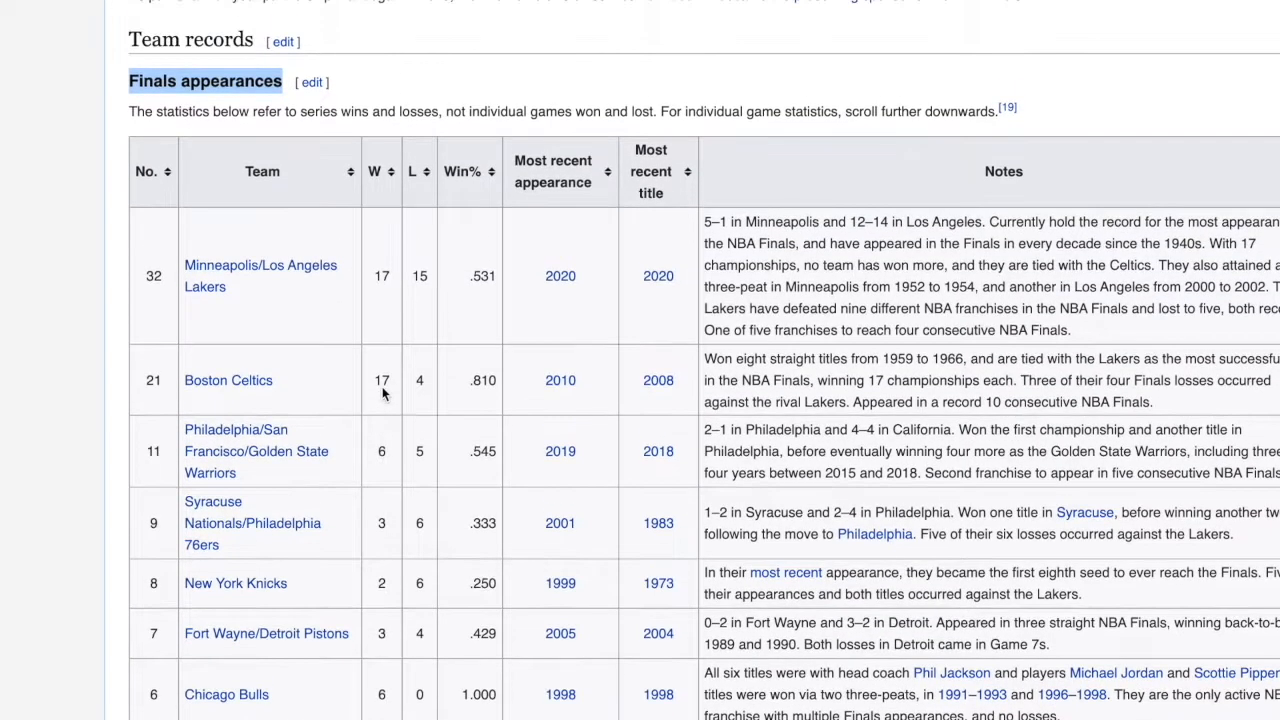
pyautogui.scroll(3)
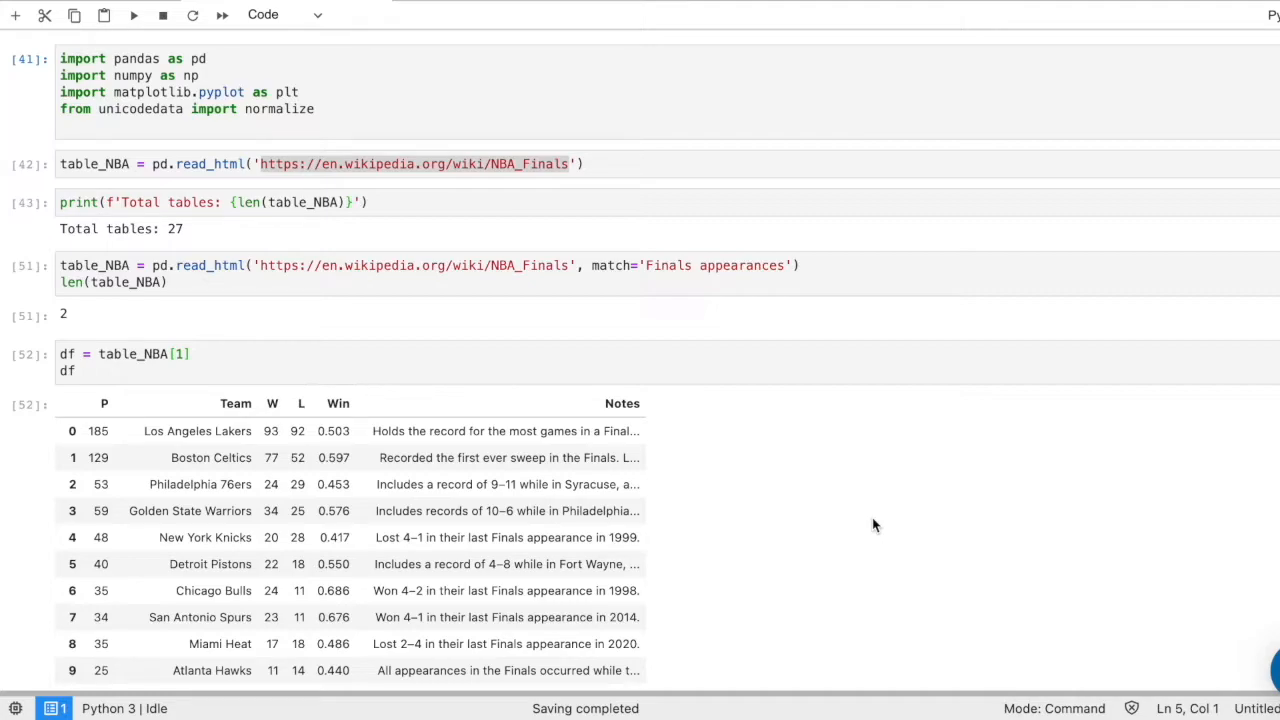
pyautogui.moveTo(457, 183)
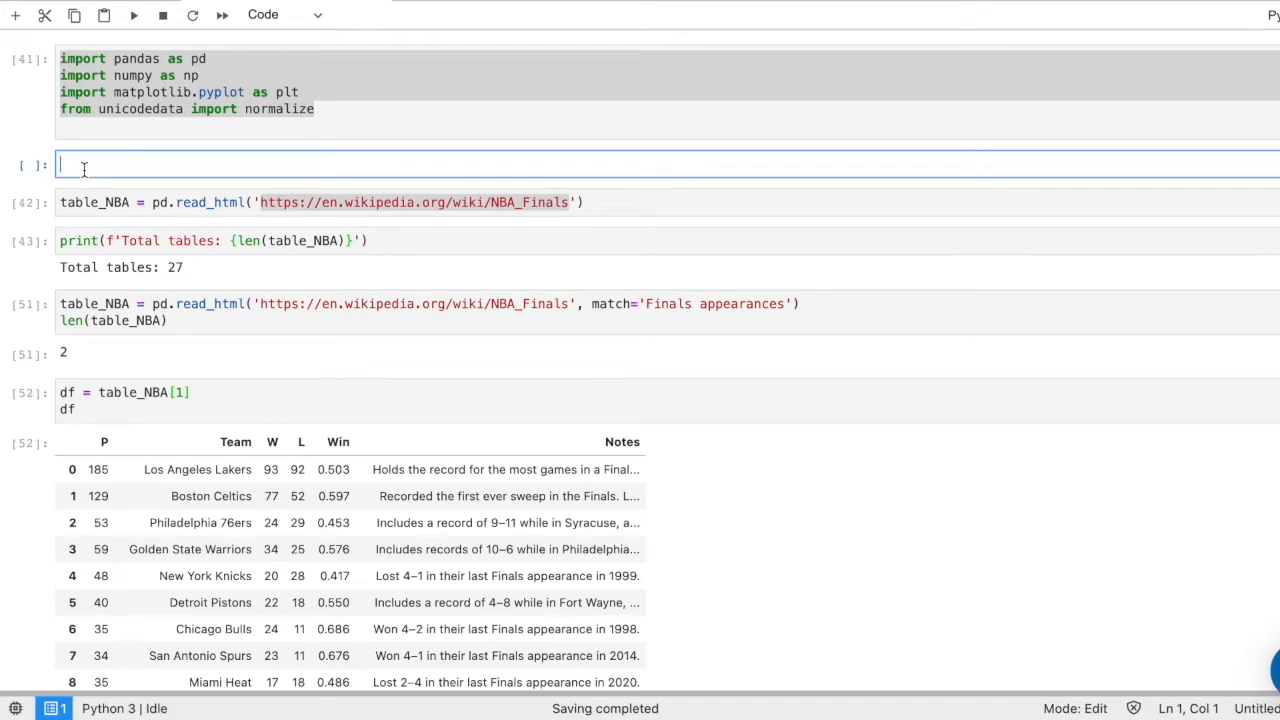
pyautogui.write('pip inst')
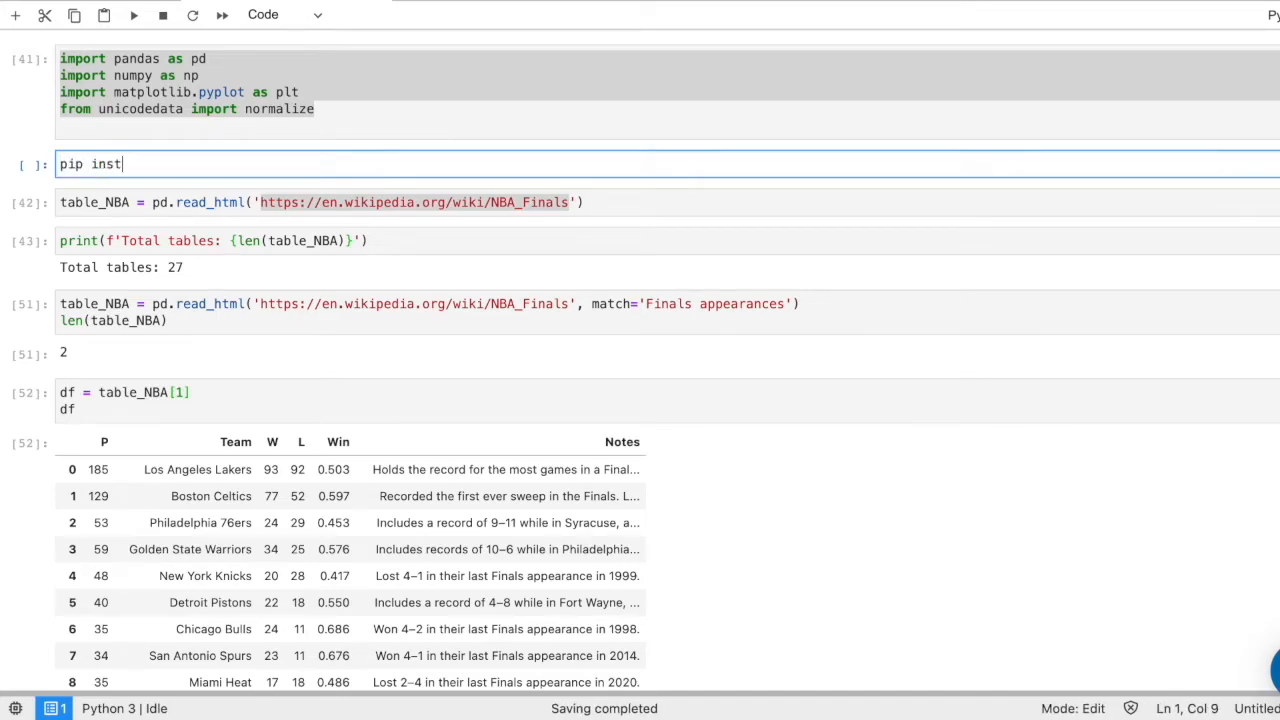
pyautogui.write('all p')
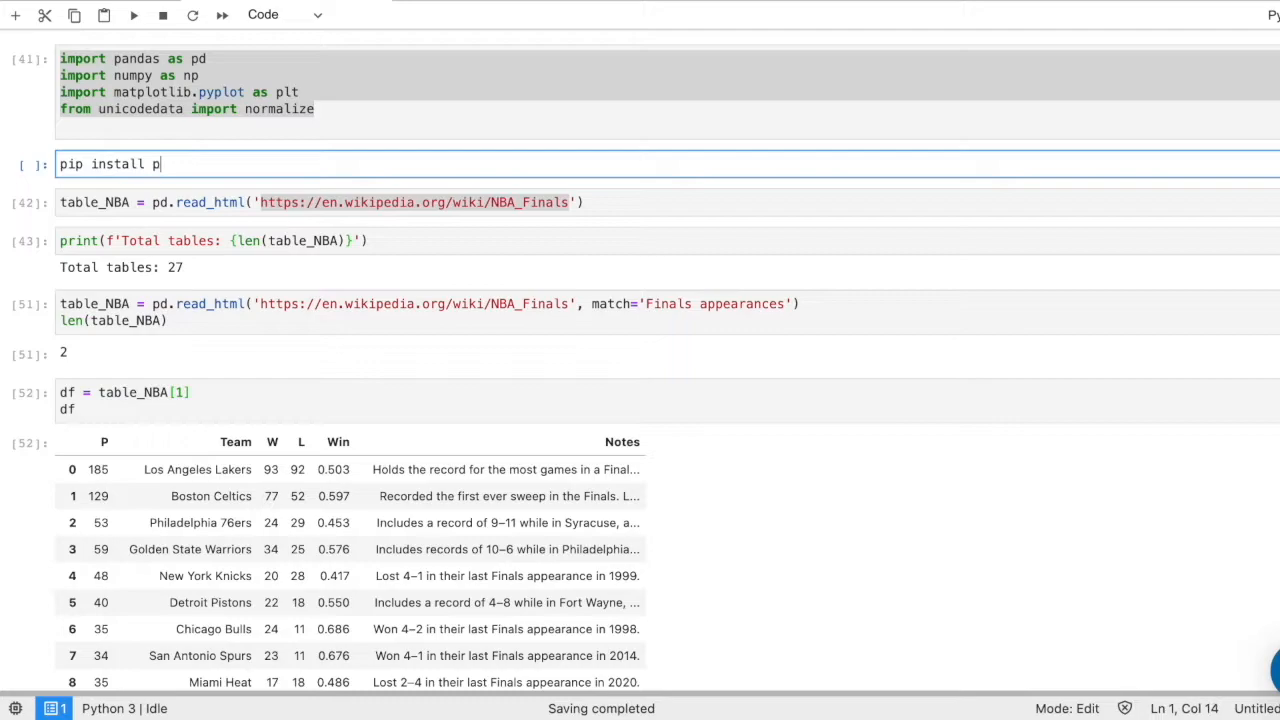
pyautogui.write('andas')
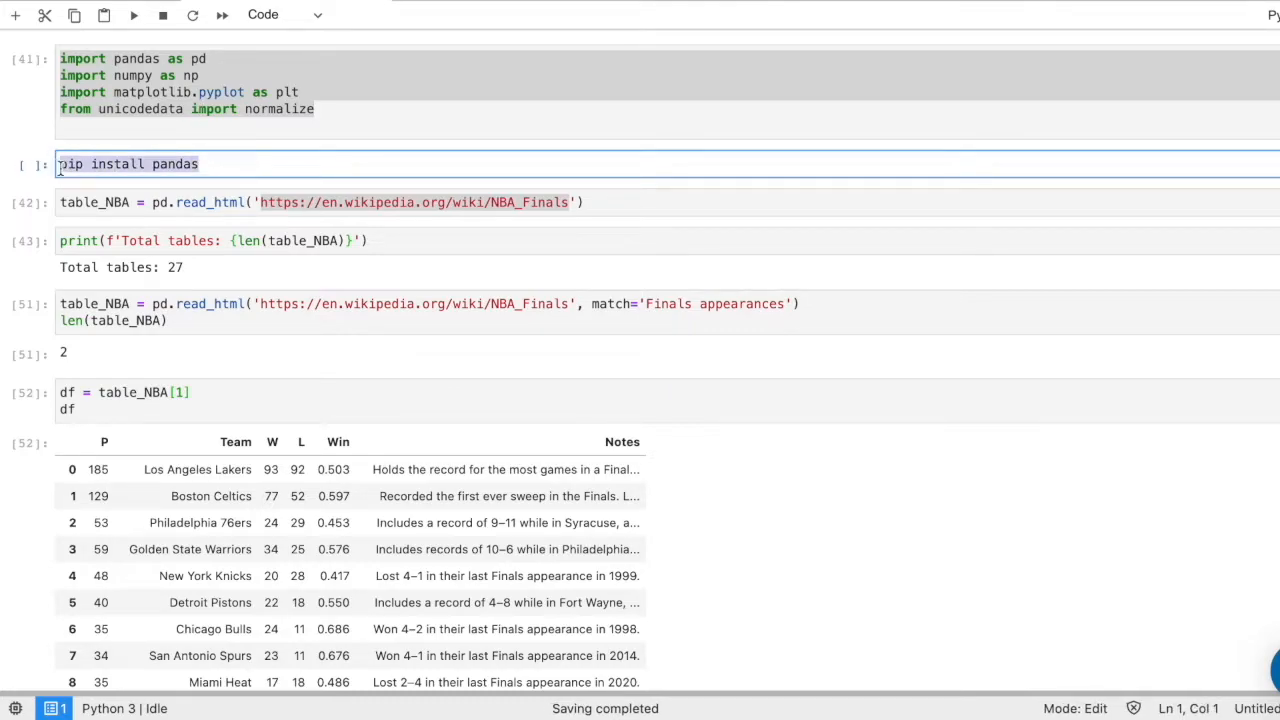
pyautogui.write('!')
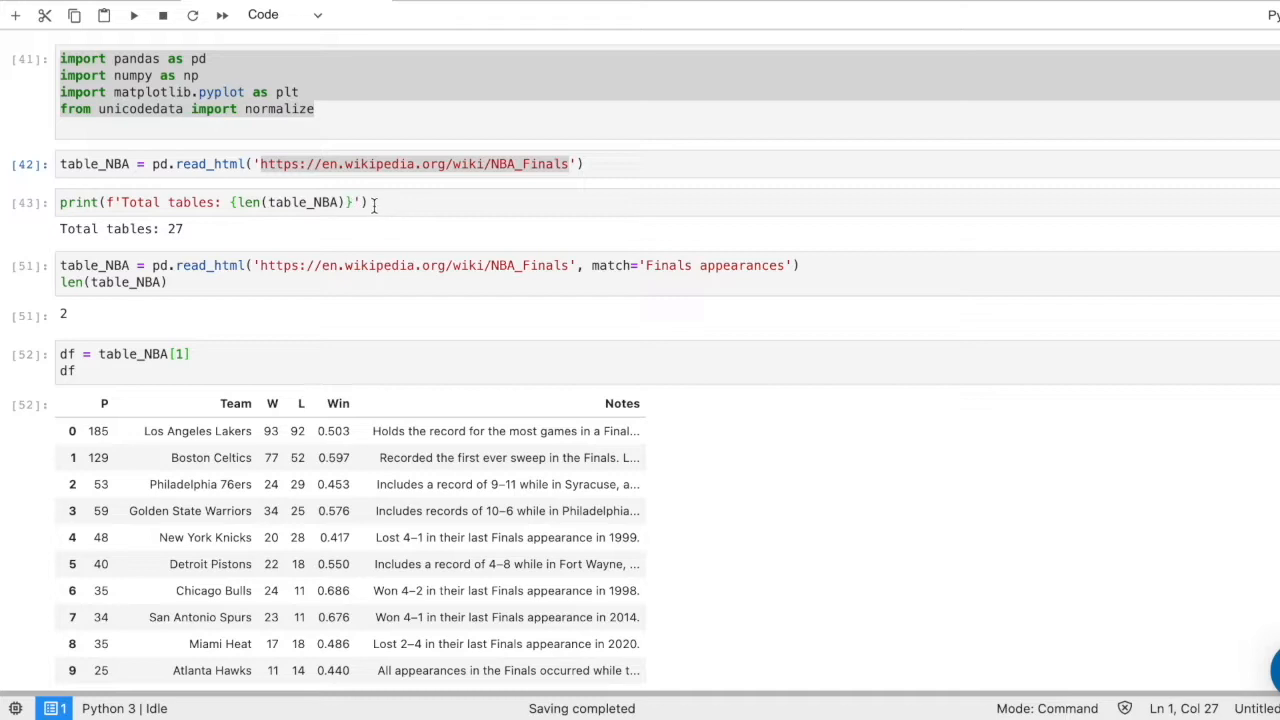
pyautogui.moveTo(188, 243)
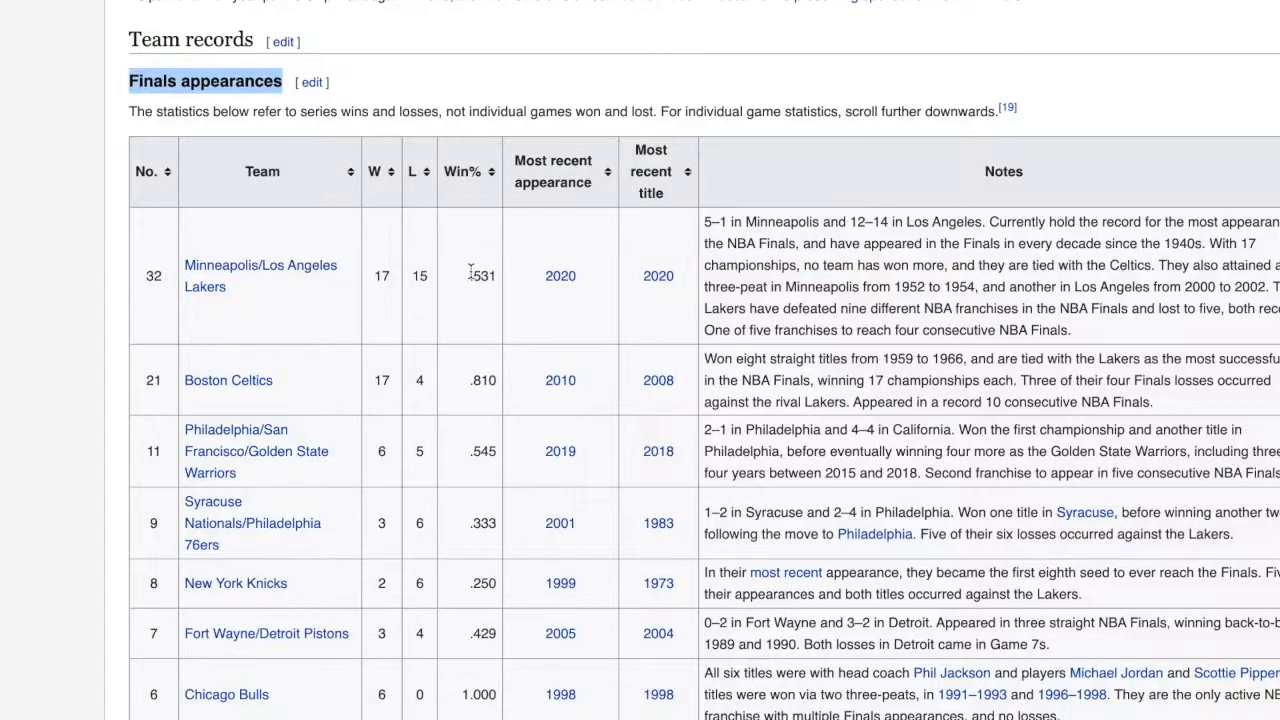
pyautogui.scroll(-3)
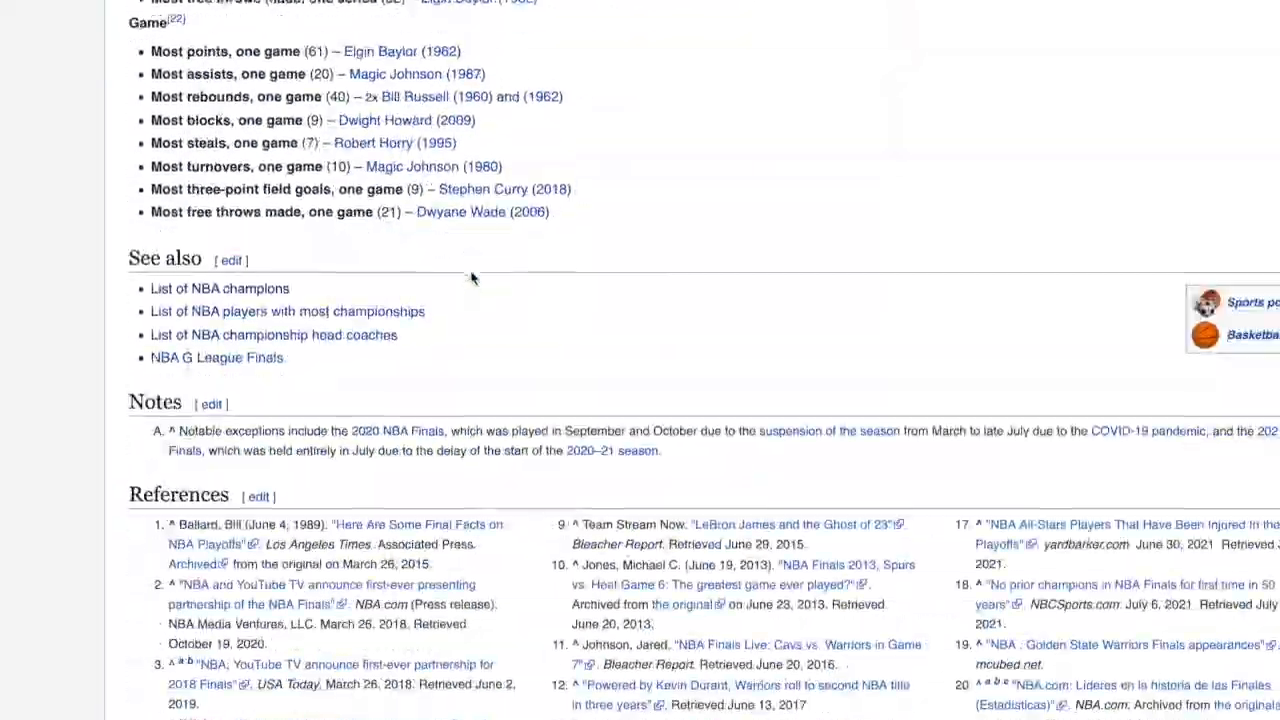
pyautogui.scroll(-3)
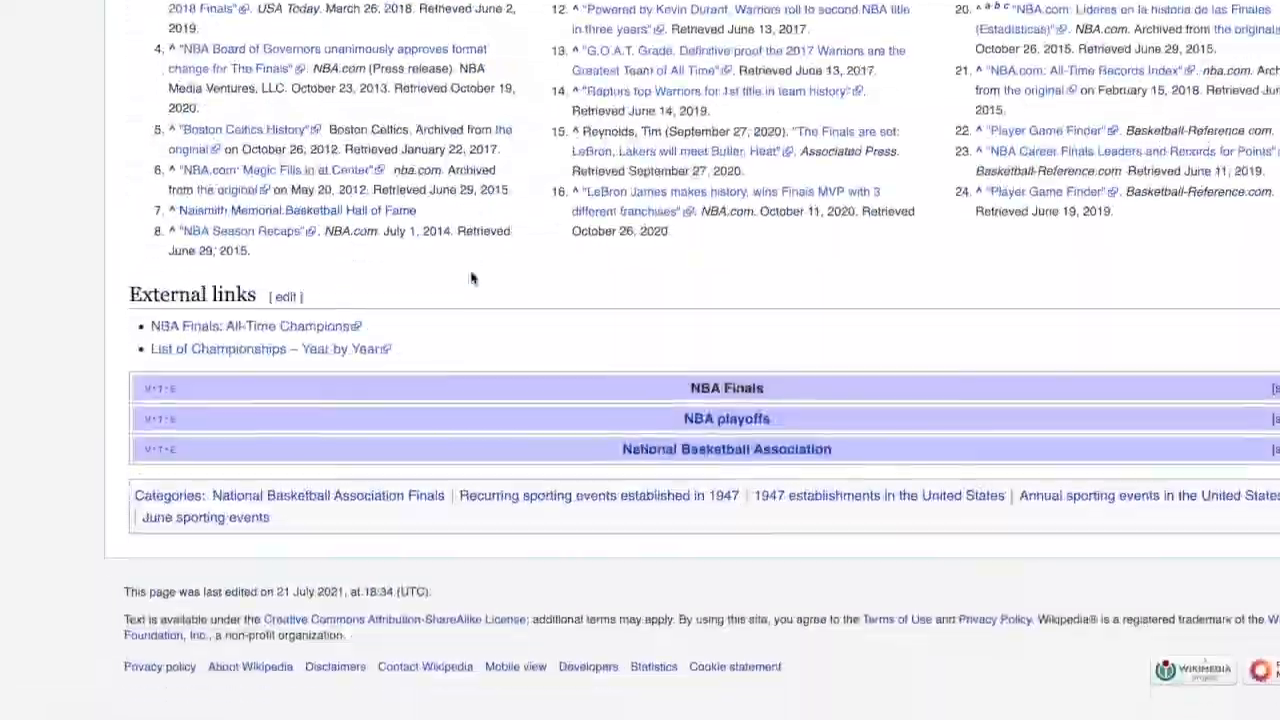
pyautogui.scroll(3)
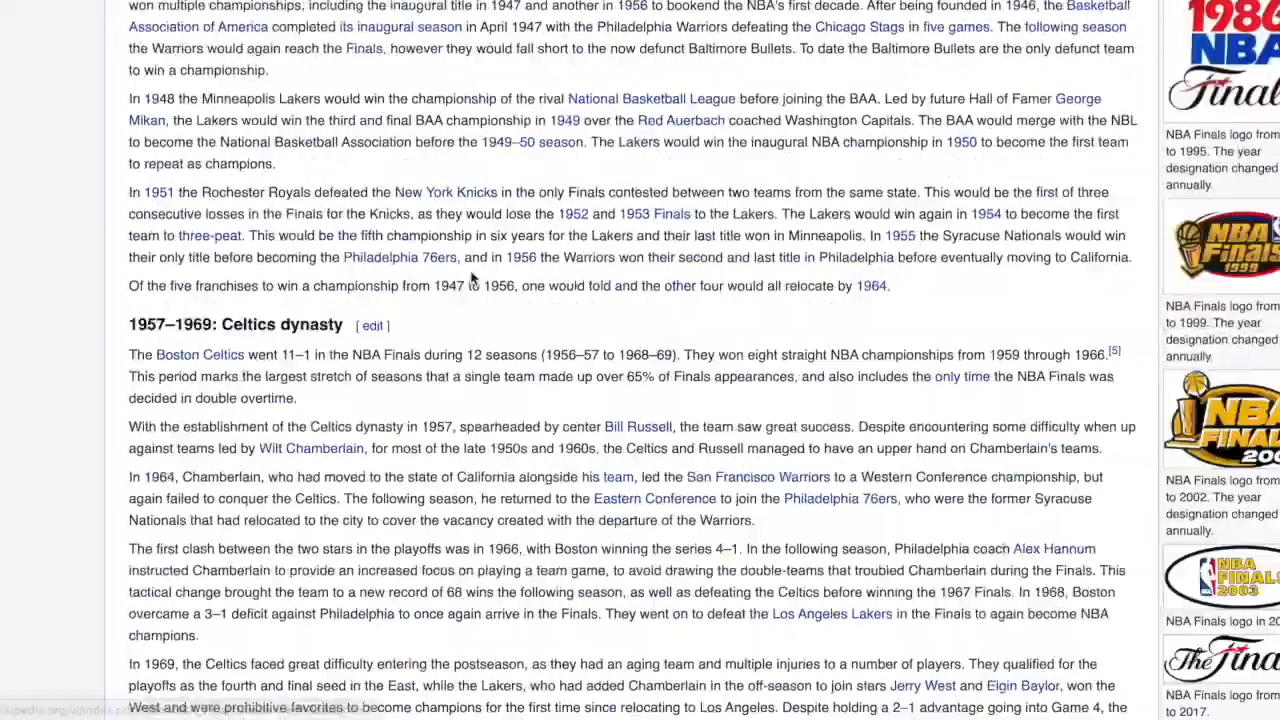
pyautogui.scroll(-3)
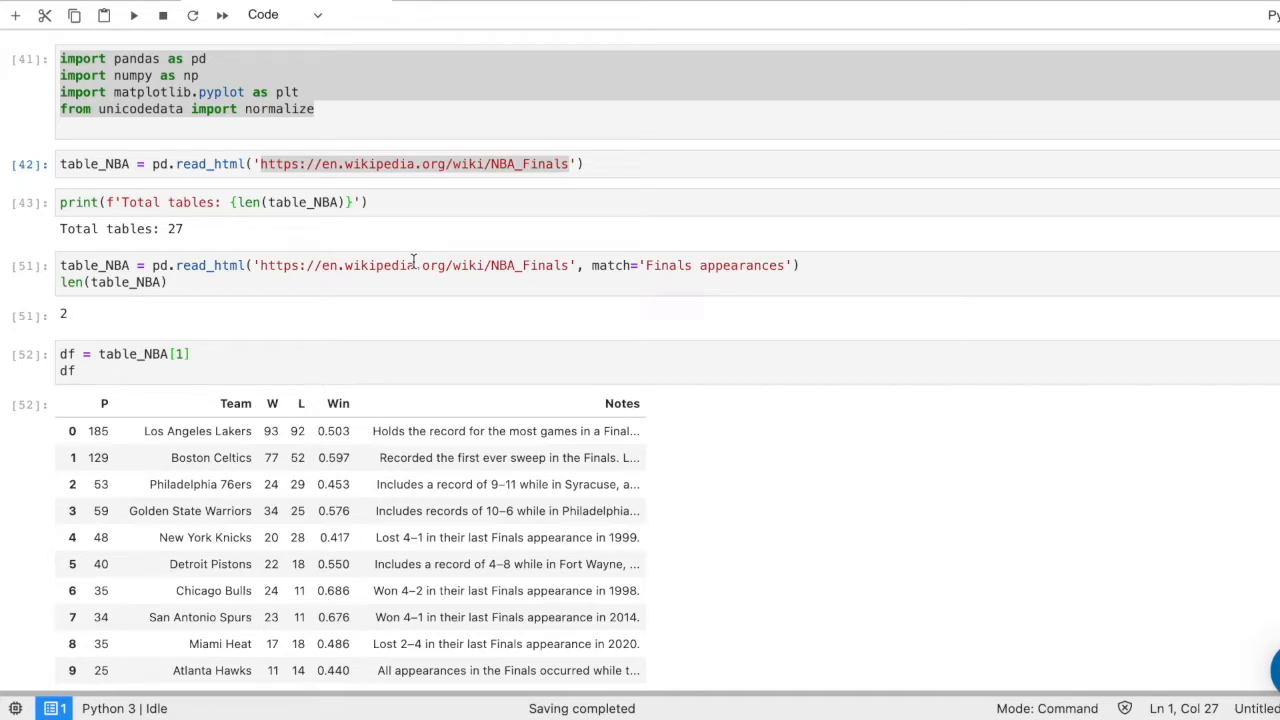
pyautogui.moveTo(343, 227)
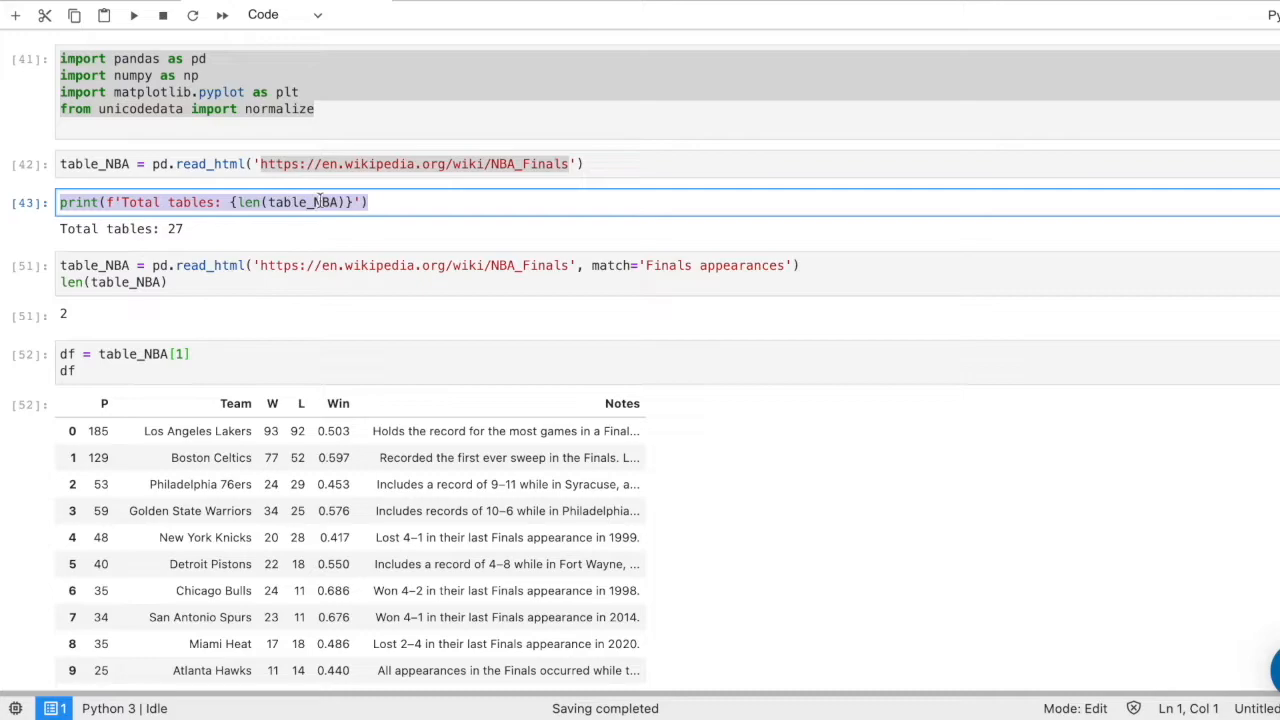
# - Select the table-count cell, then the read_html cell matching 'Finals appearances'
pyautogui.click(197, 234)
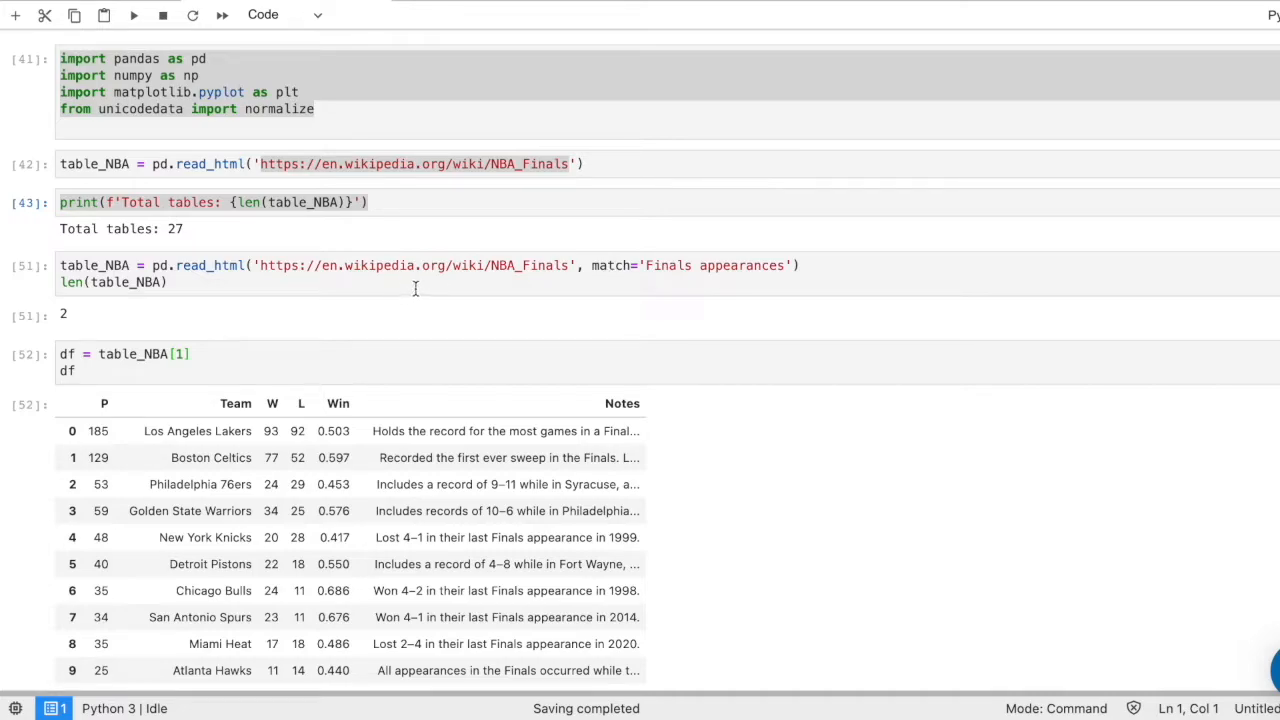
pyautogui.click(563, 290)
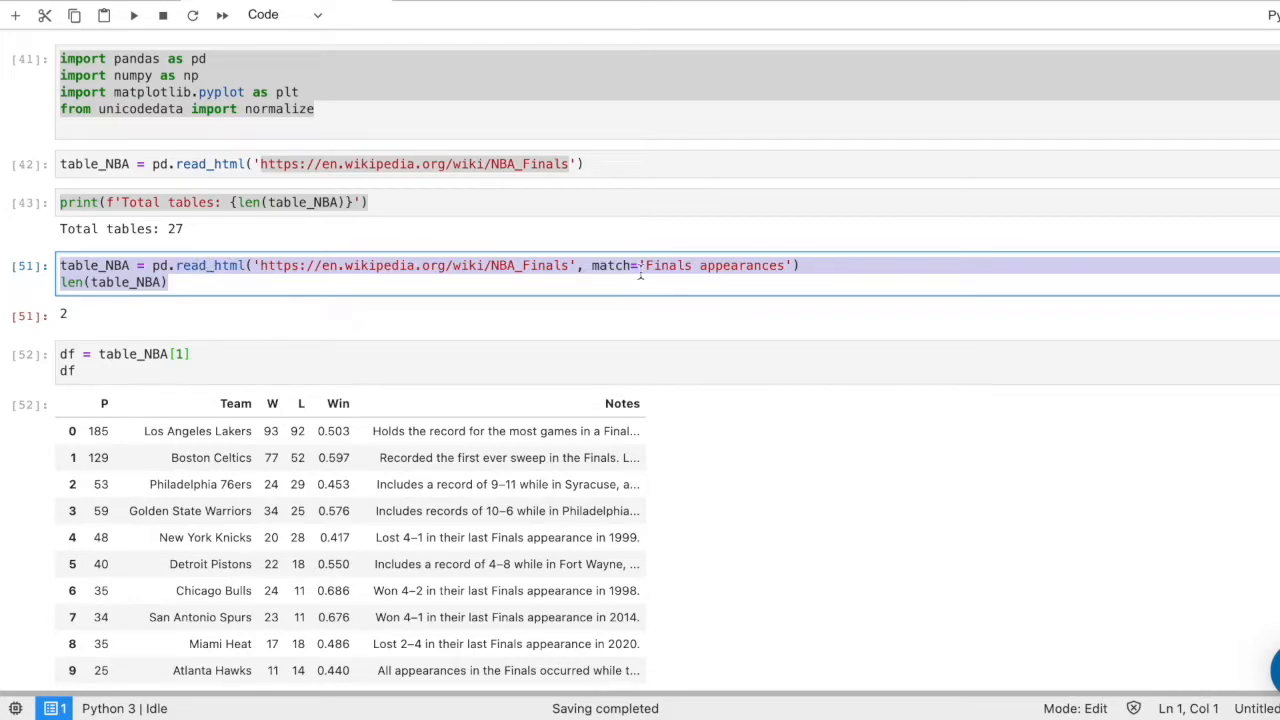
pyautogui.moveTo(655, 275)
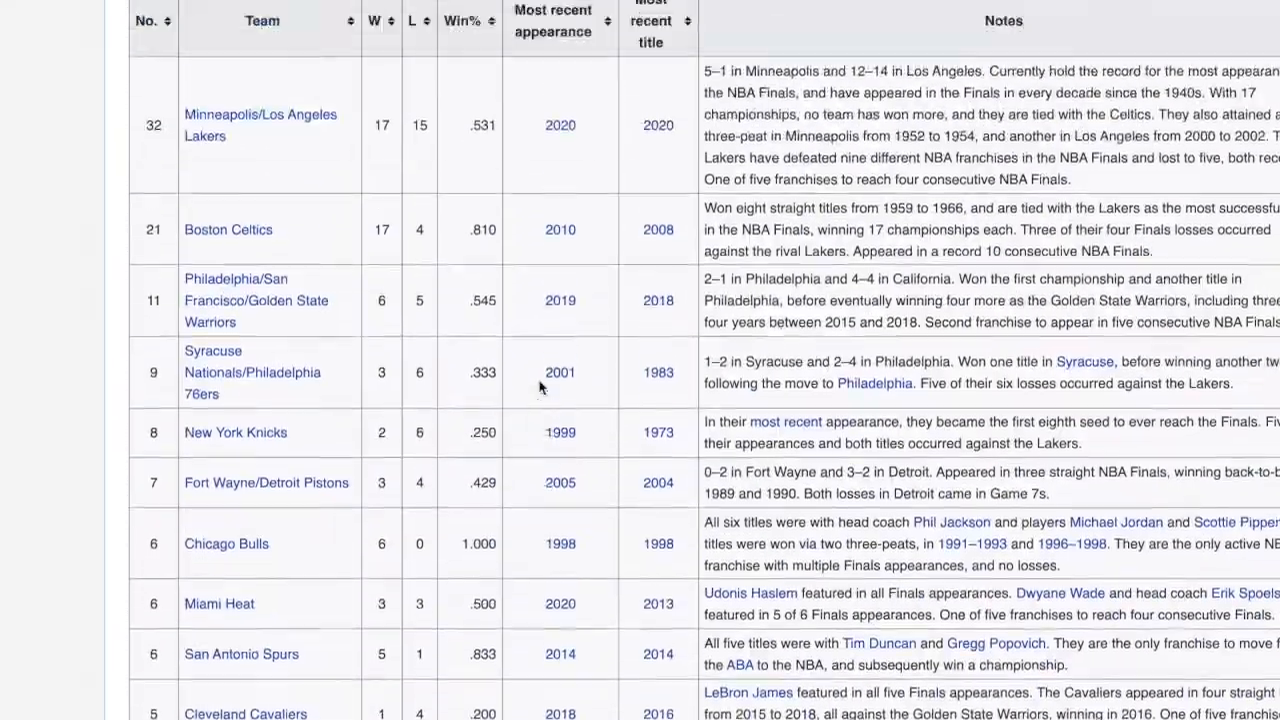
pyautogui.scroll(3)
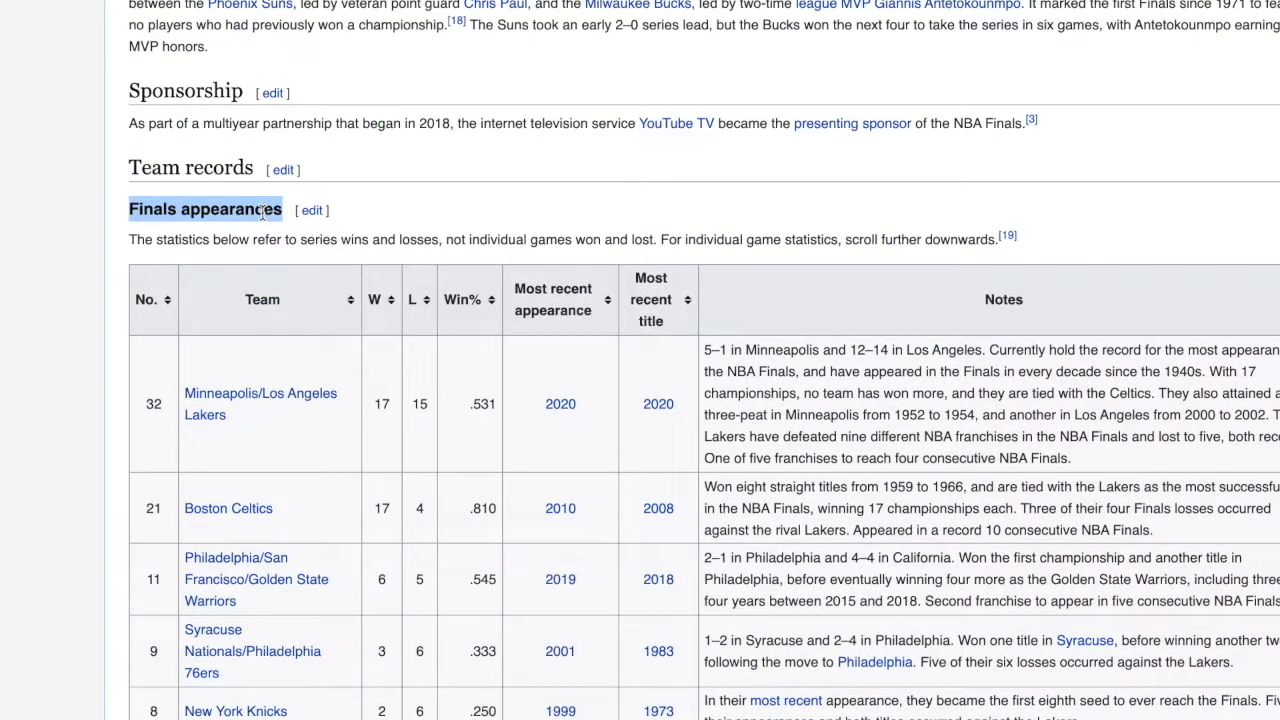
pyautogui.moveTo(238, 375)
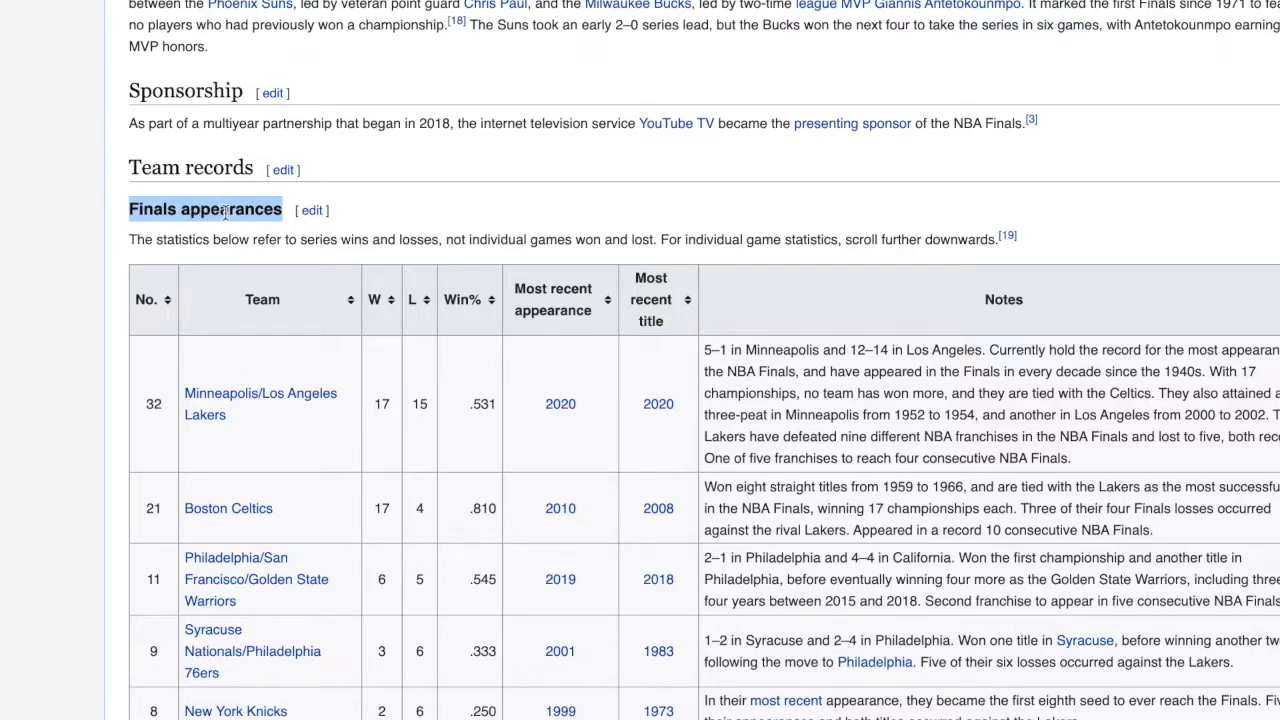
pyautogui.moveTo(178, 198)
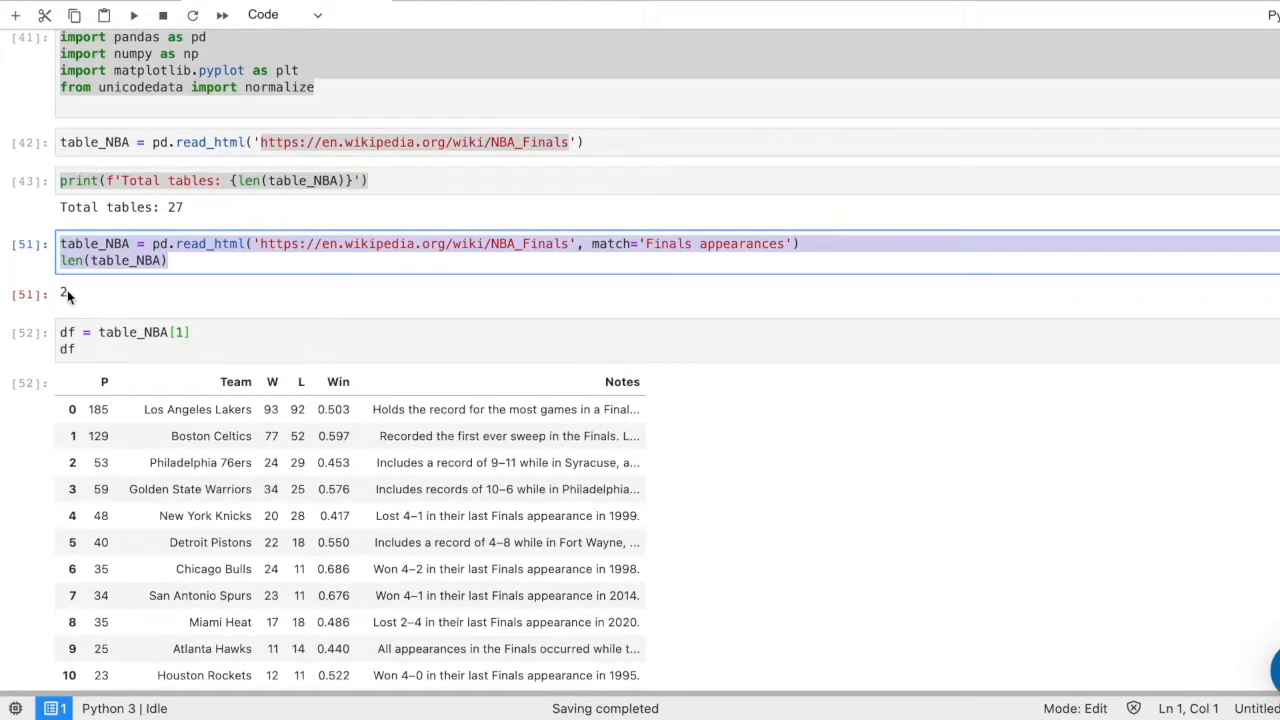
pyautogui.moveTo(180, 297)
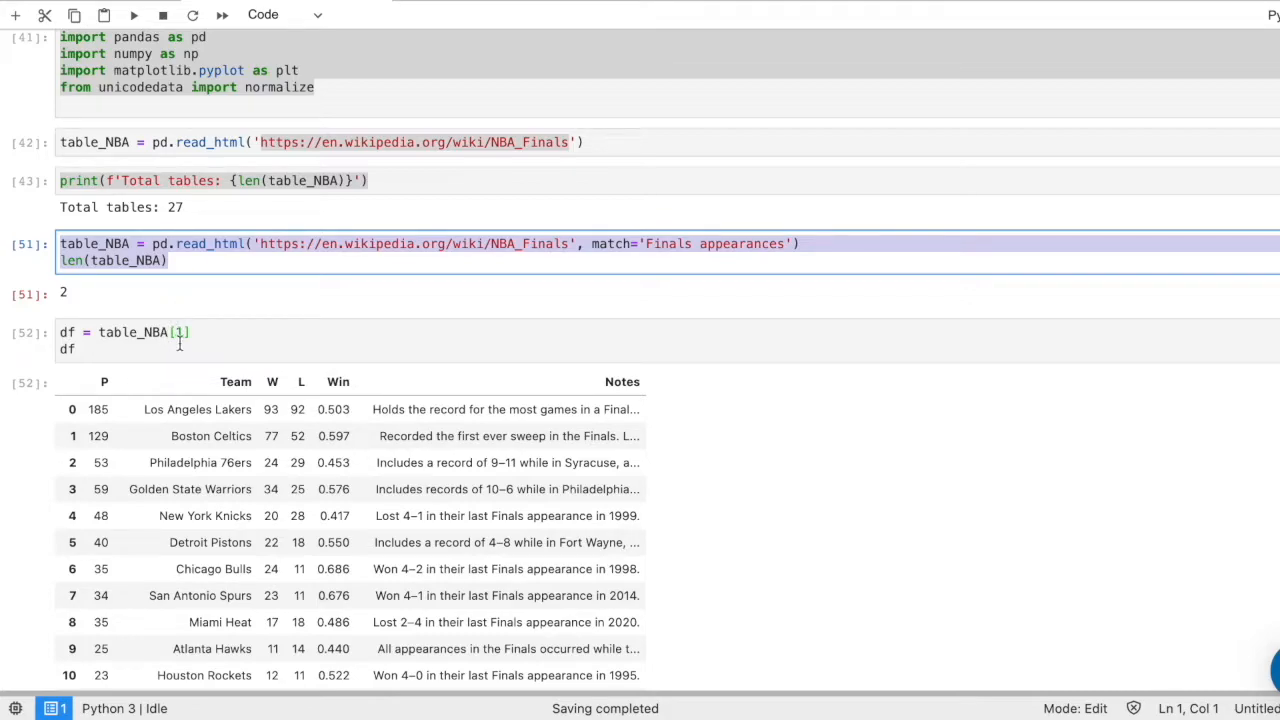
# - Change the table index to 0, then back to table_NBA[1]
pyautogui.write('0')
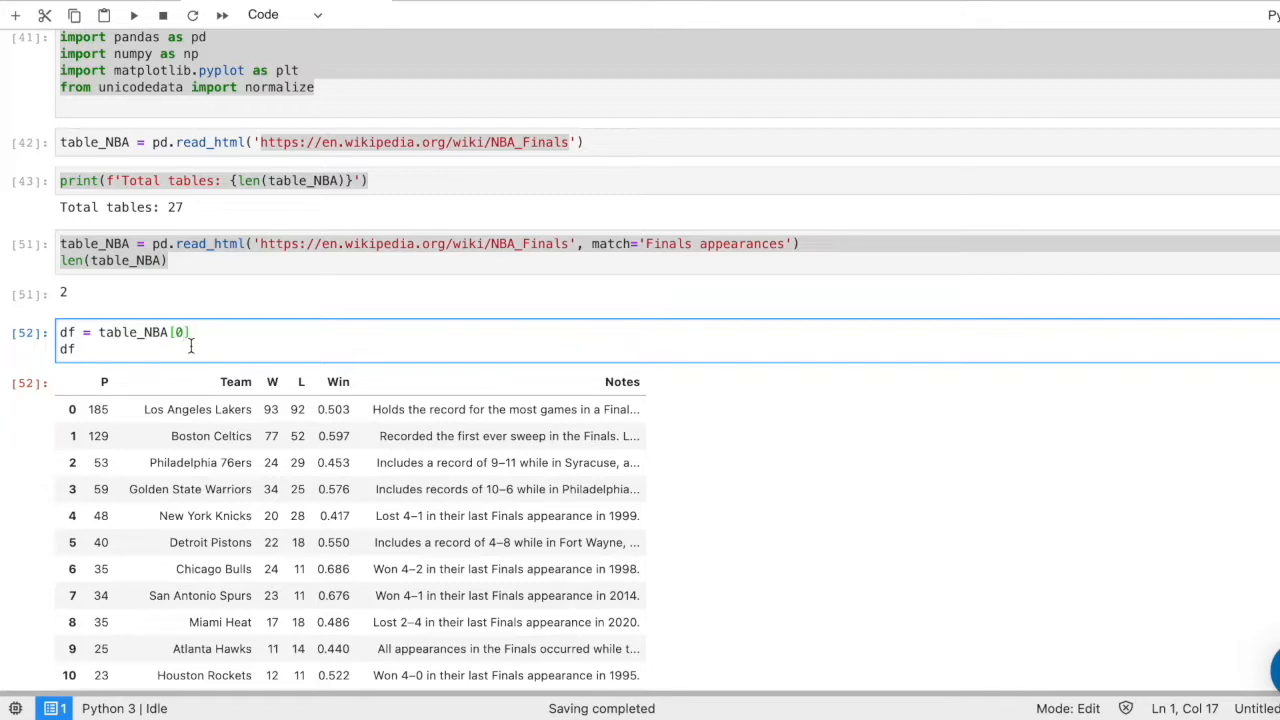
pyautogui.write('1')
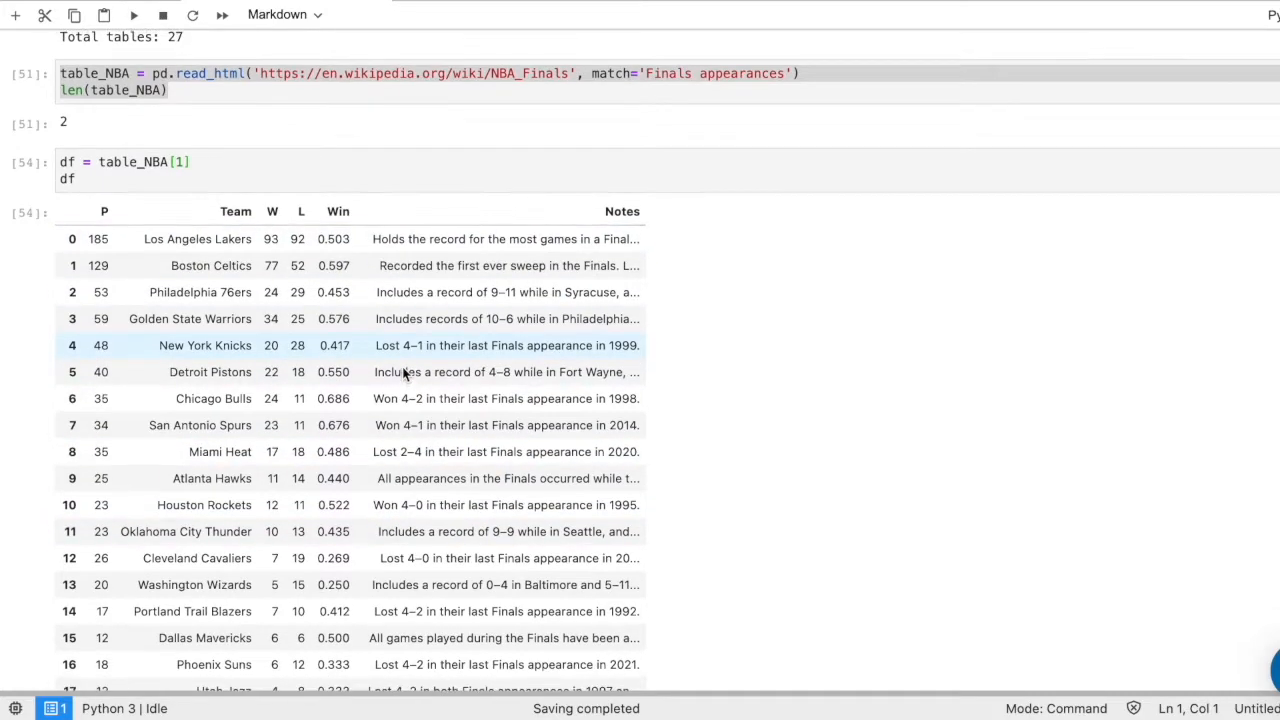
pyautogui.scroll(3)
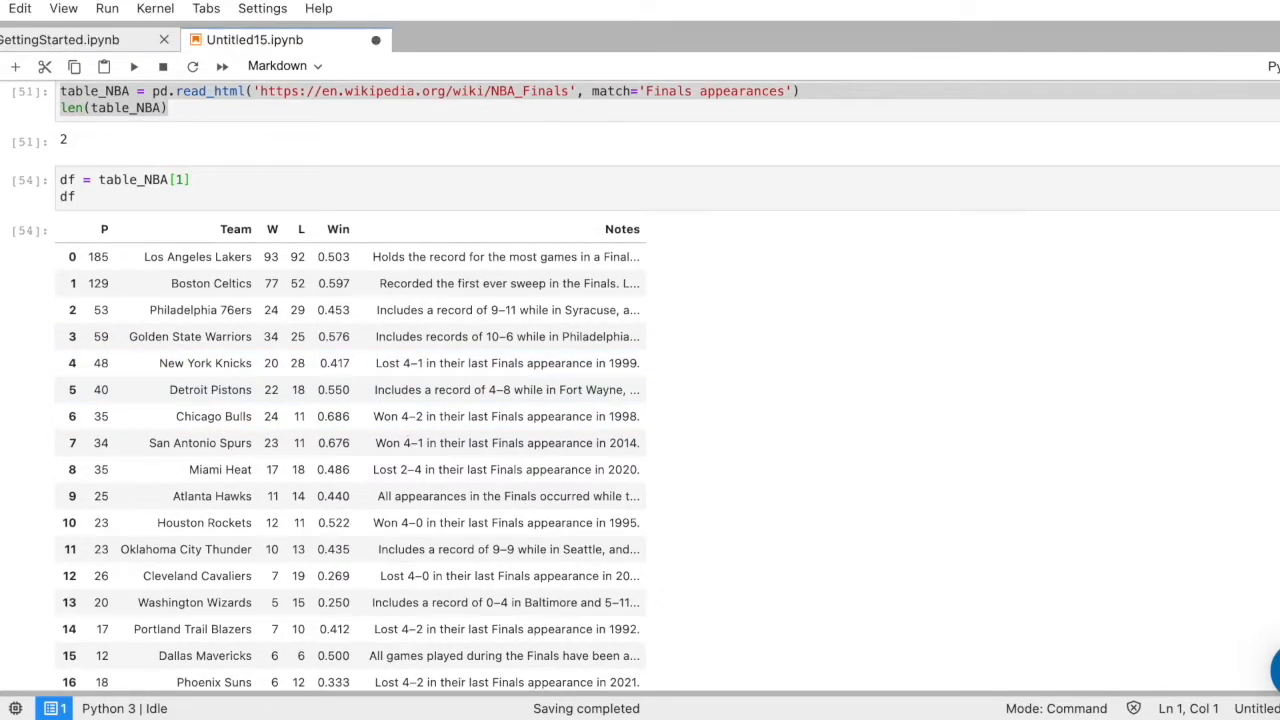
pyautogui.scroll(-3)
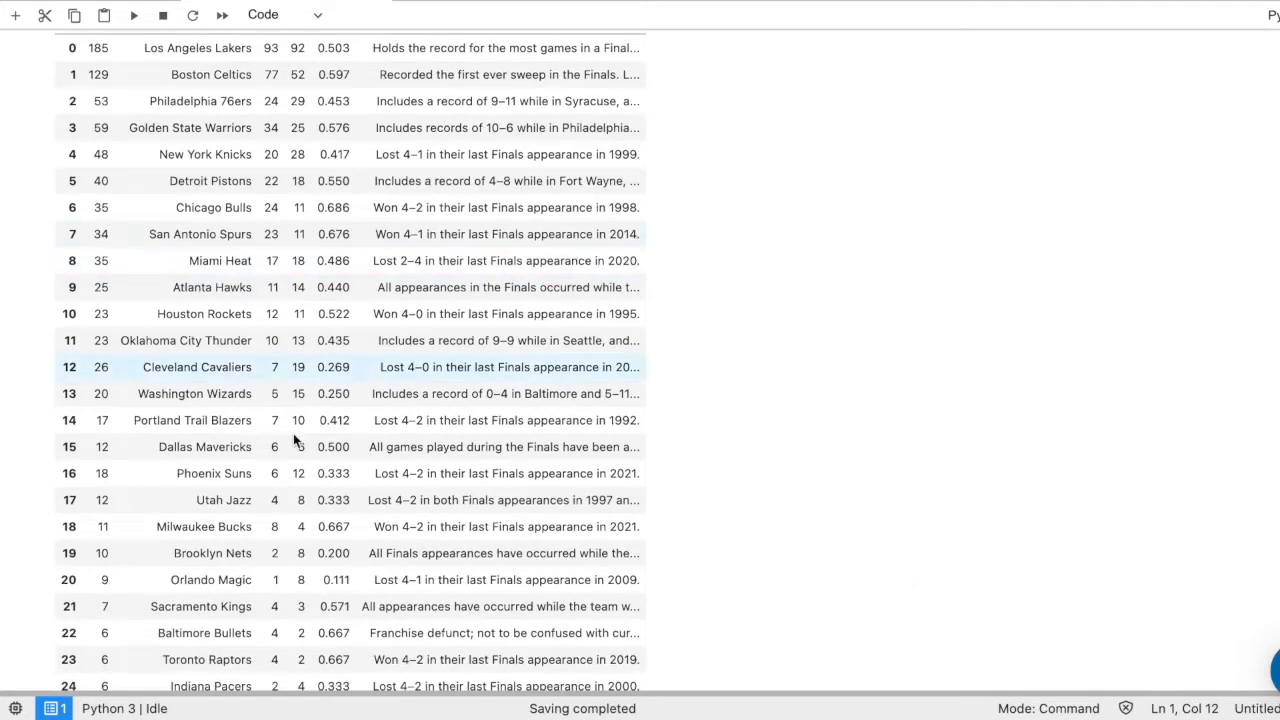
# - Scroll down and select the cell below df for the mitosheet.sheet(df) code
pyautogui.scroll(-3)
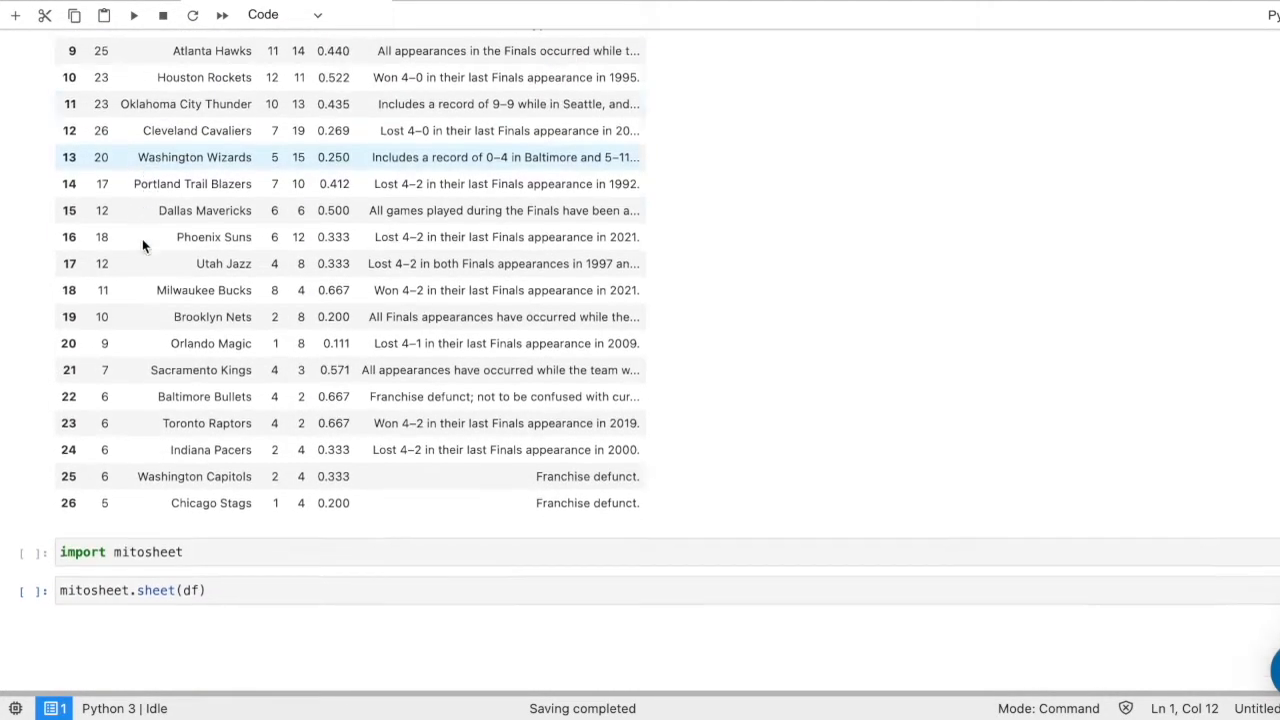
pyautogui.scroll(-3)
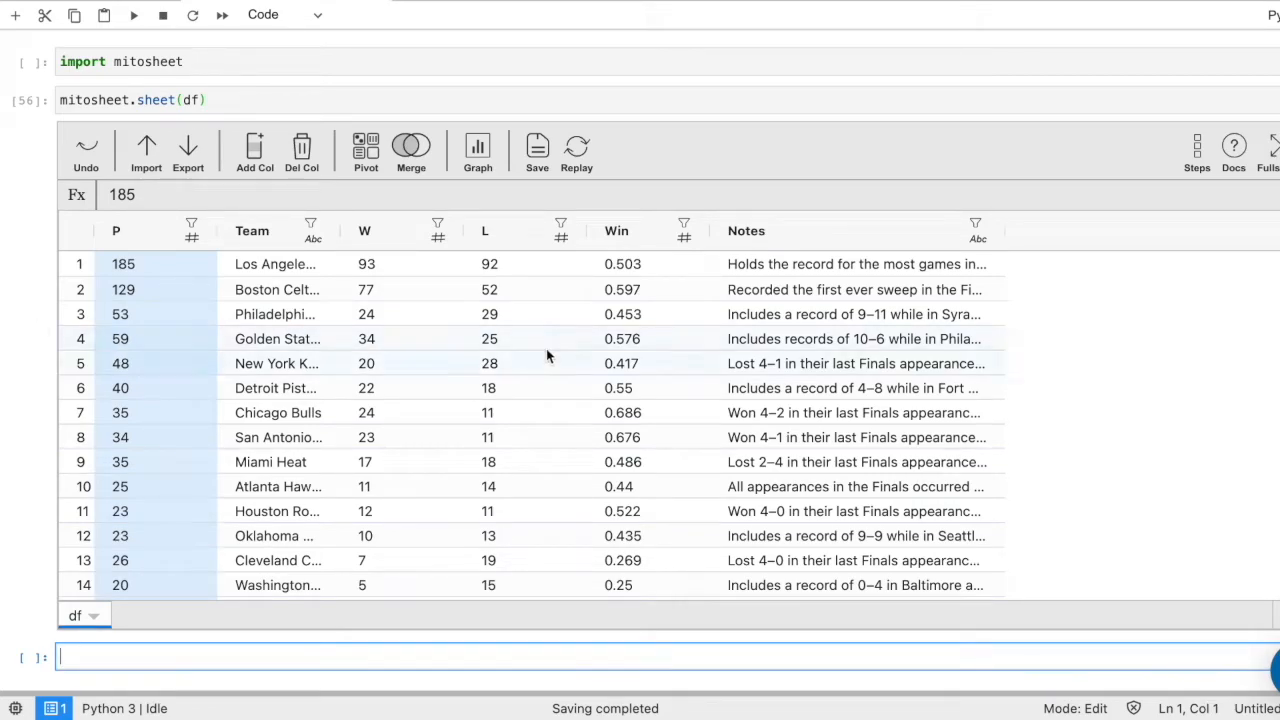
pyautogui.click(366, 264)
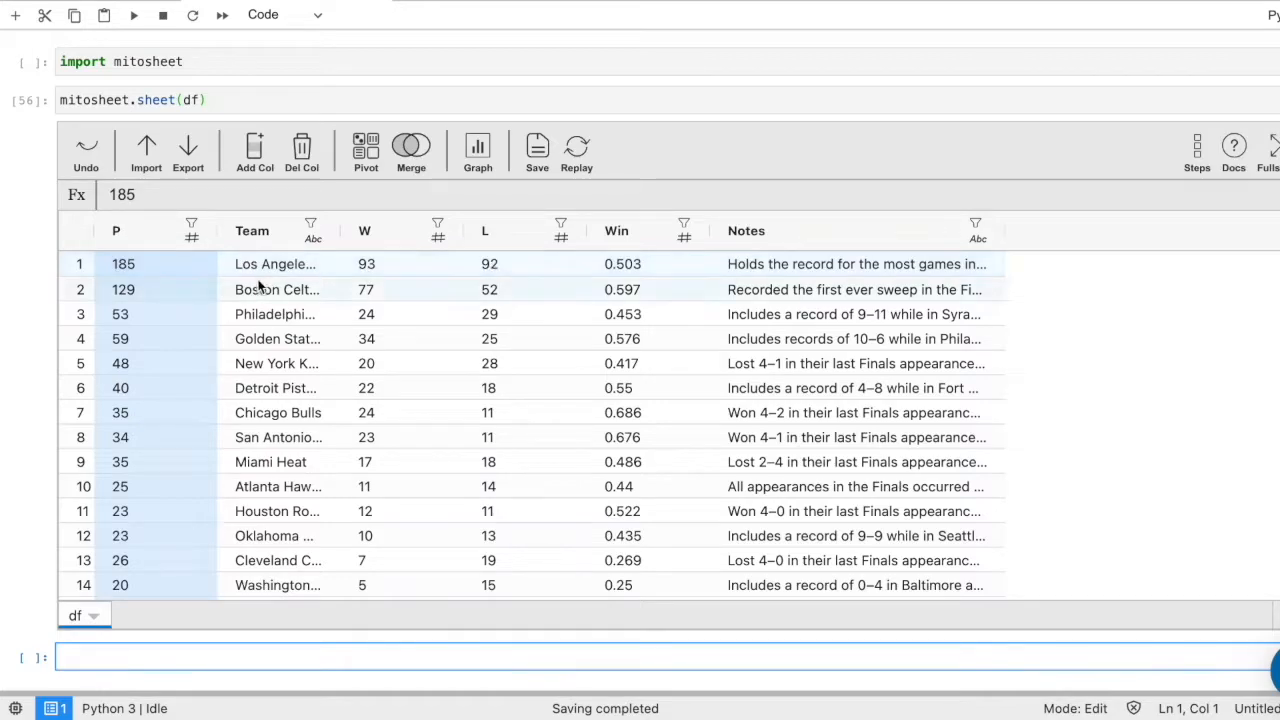
pyautogui.moveTo(330, 284)
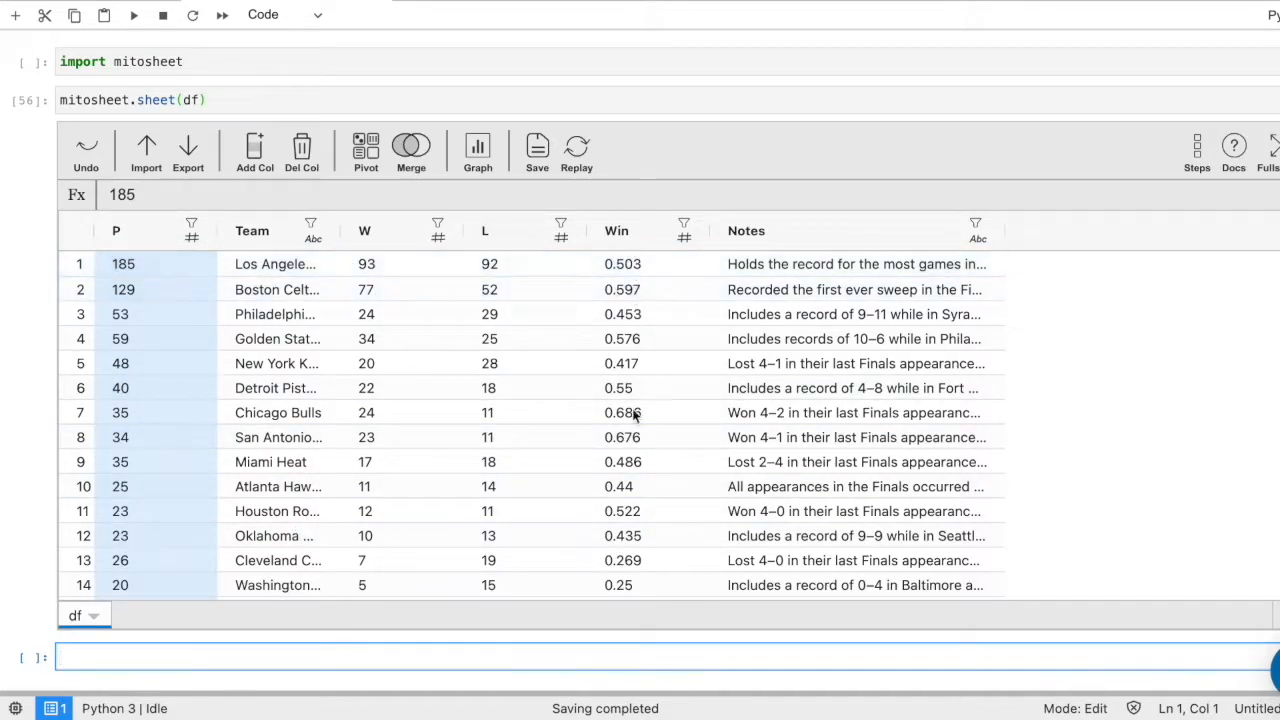
# - Sort the Win column descending and scroll to view the generated sort code
pyautogui.click(684, 230)
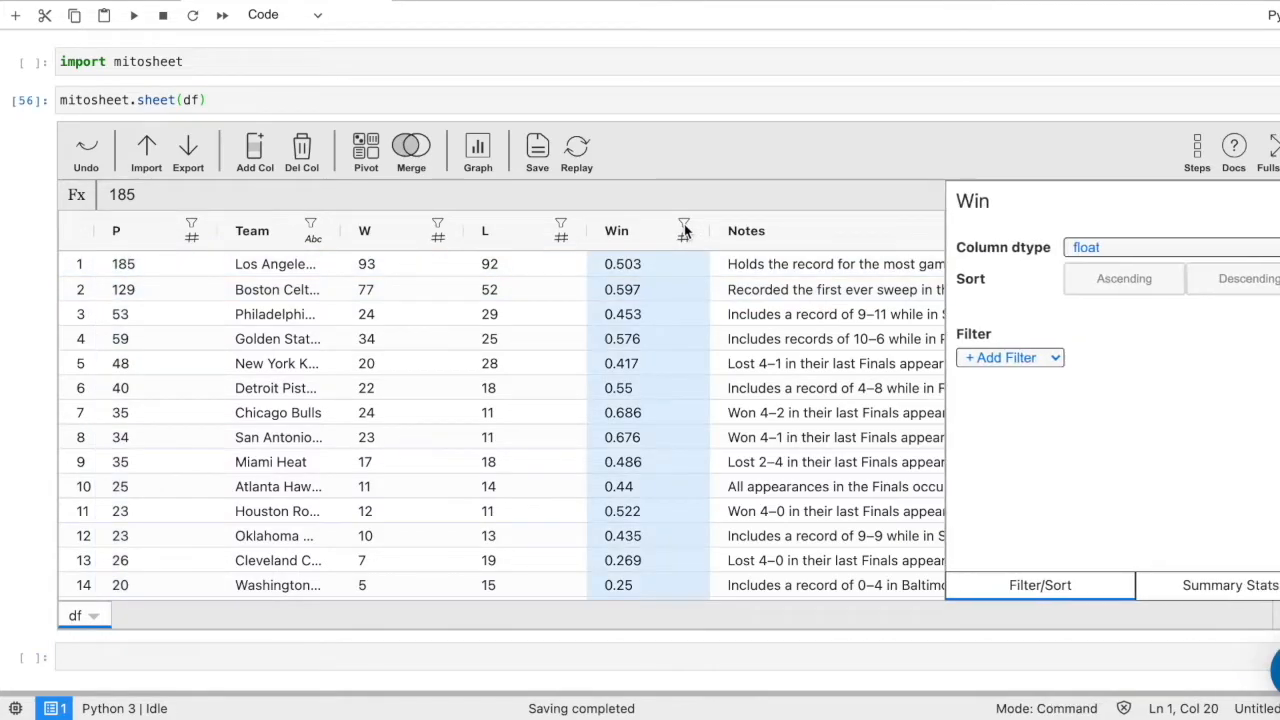
pyautogui.click(1245, 278)
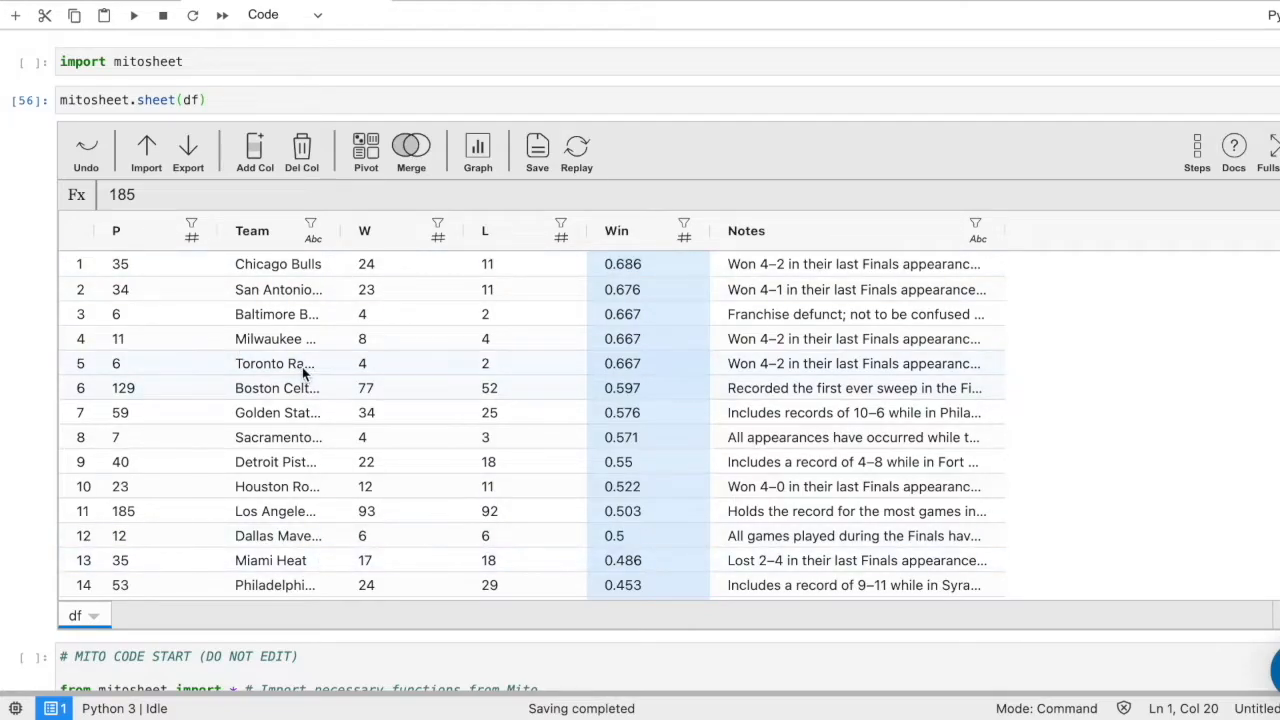
pyautogui.scroll(3)
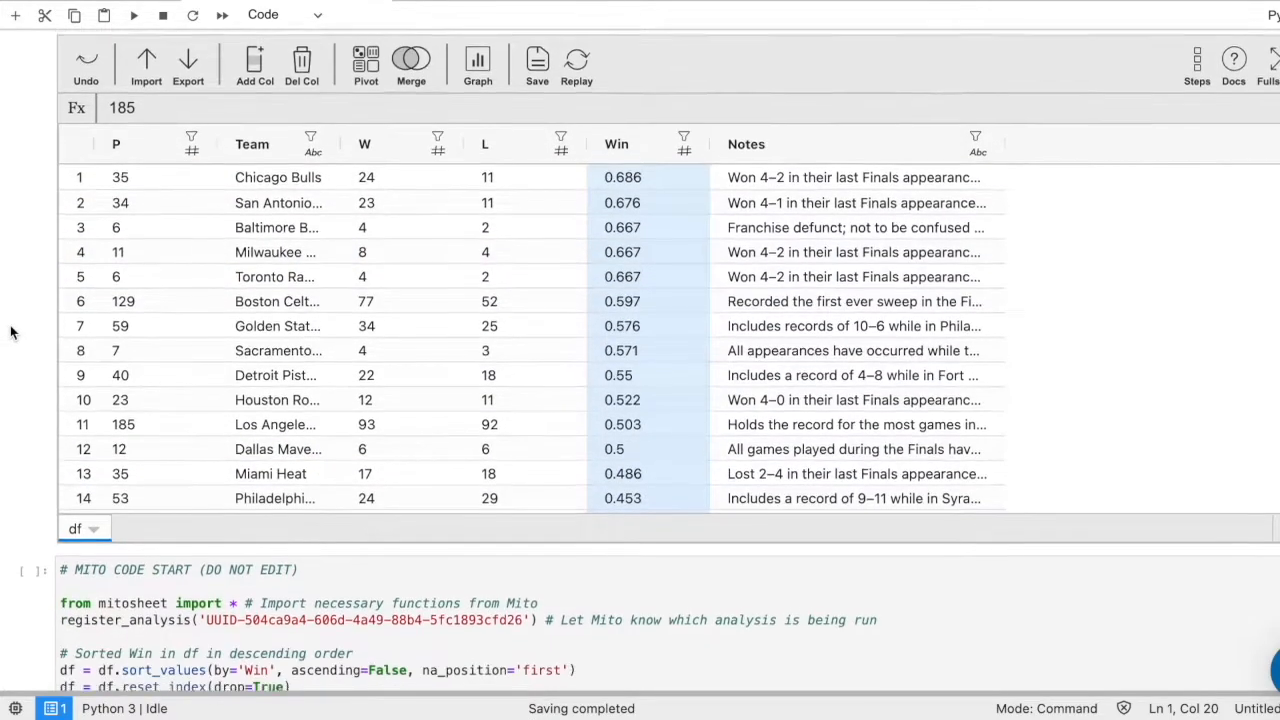
pyautogui.scroll(-3)
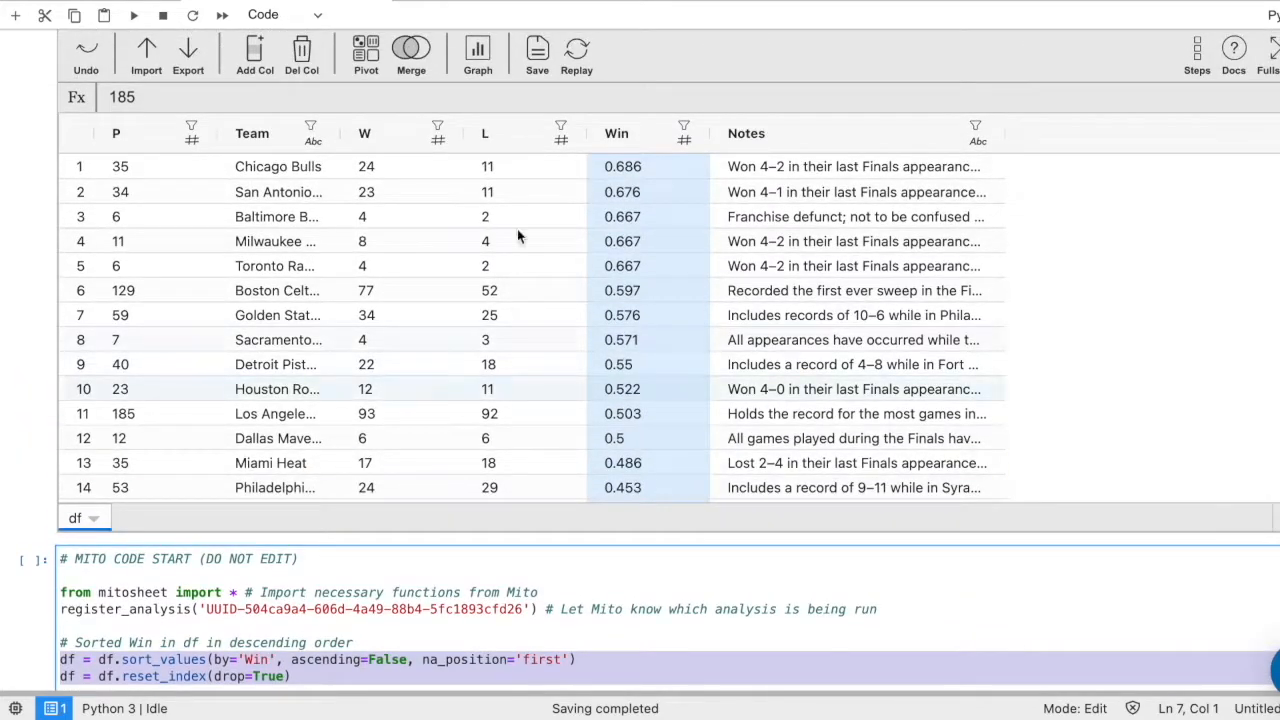
pyautogui.scroll(3)
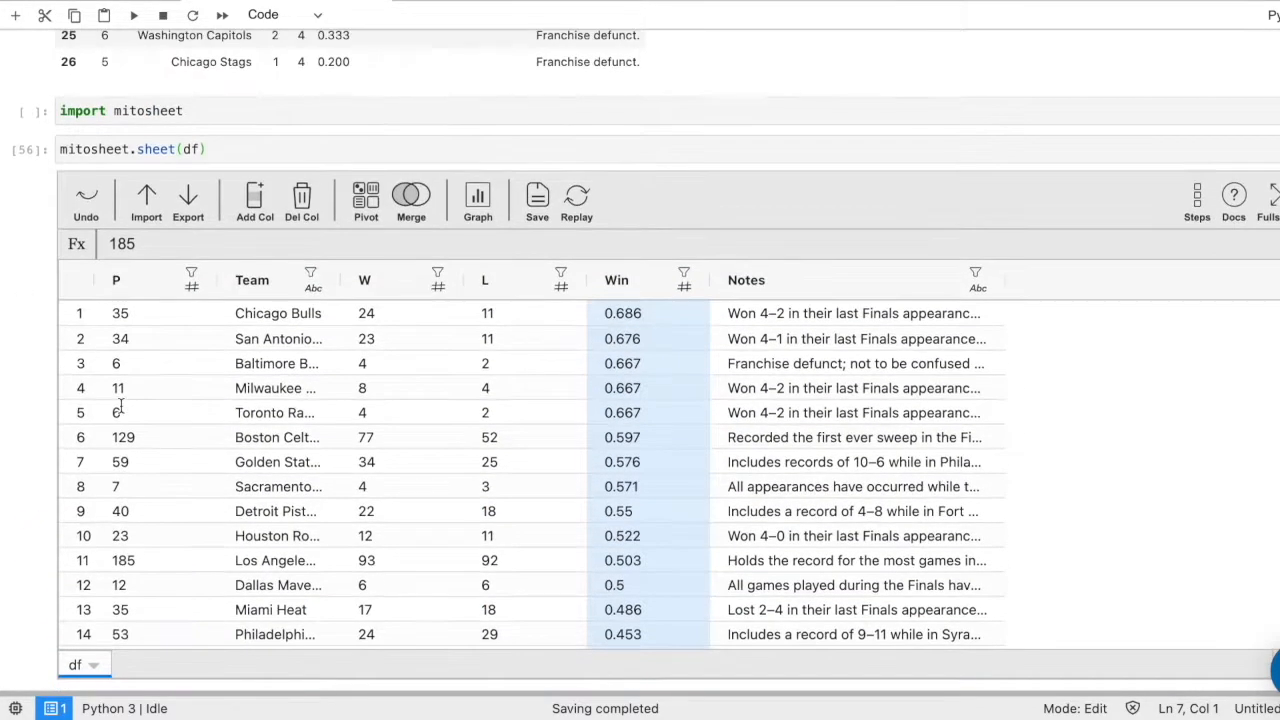
pyautogui.scroll(-3)
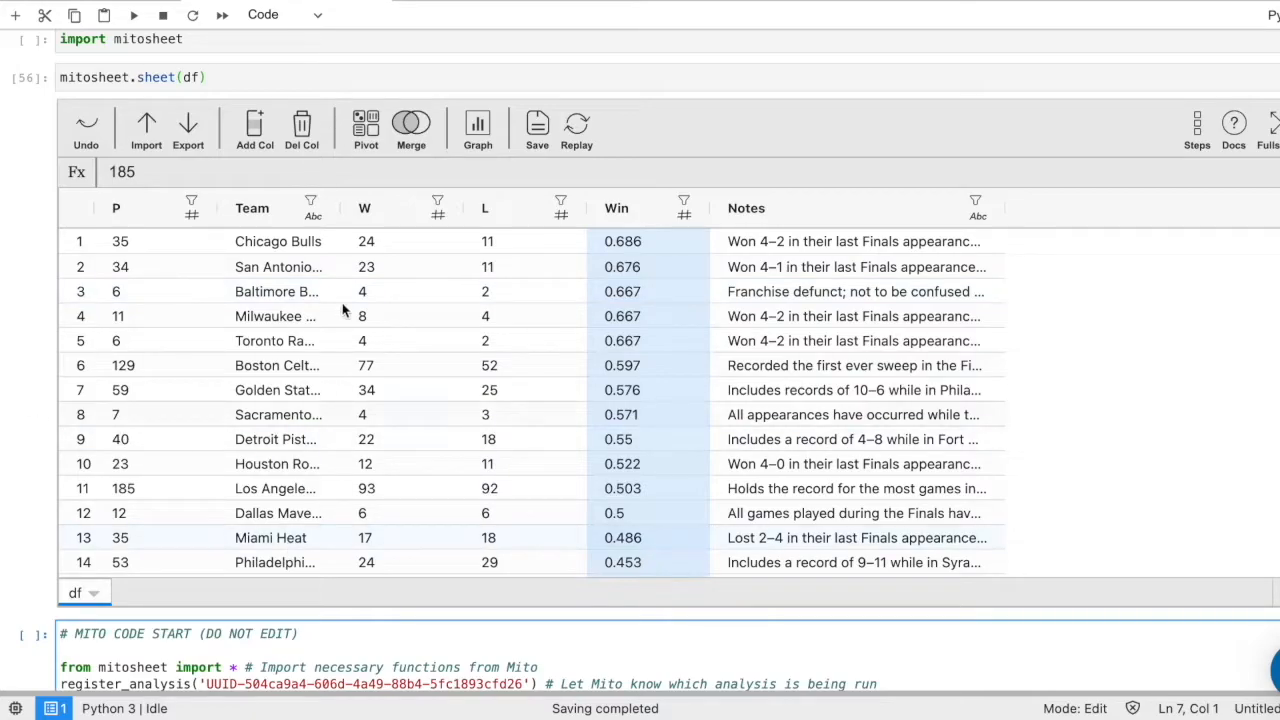
pyautogui.scroll(-3)
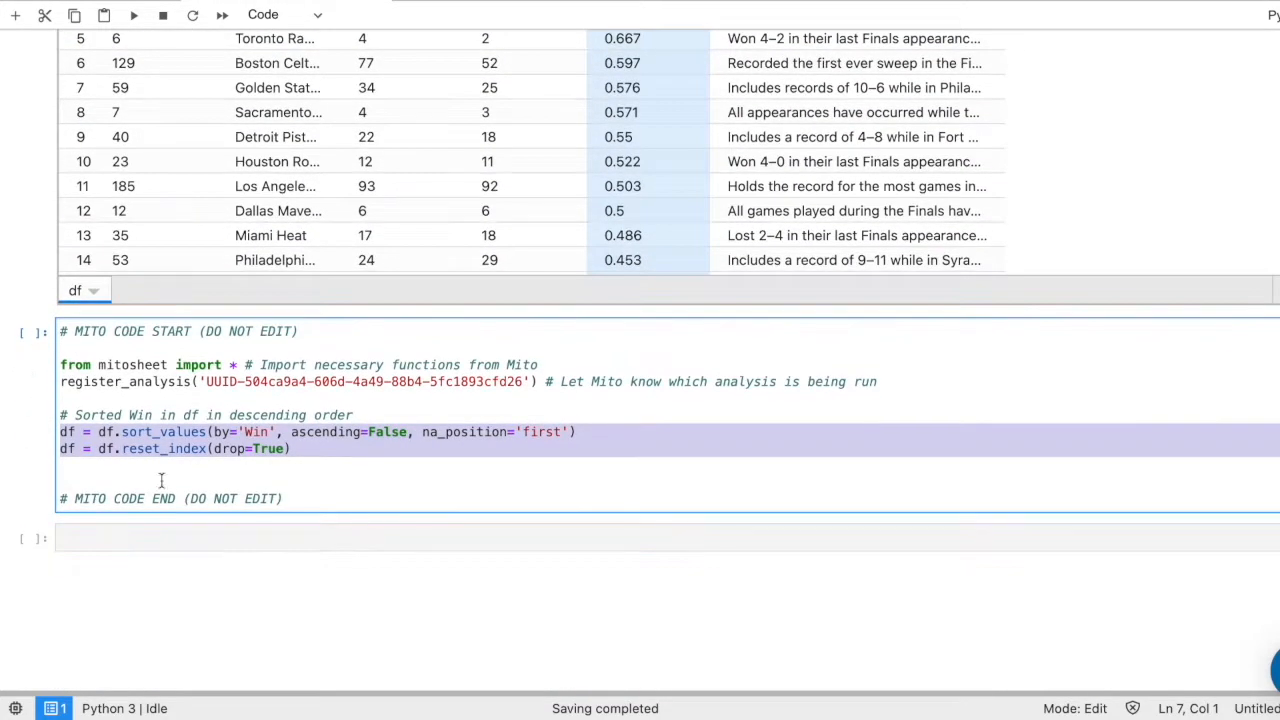
pyautogui.scroll(3)
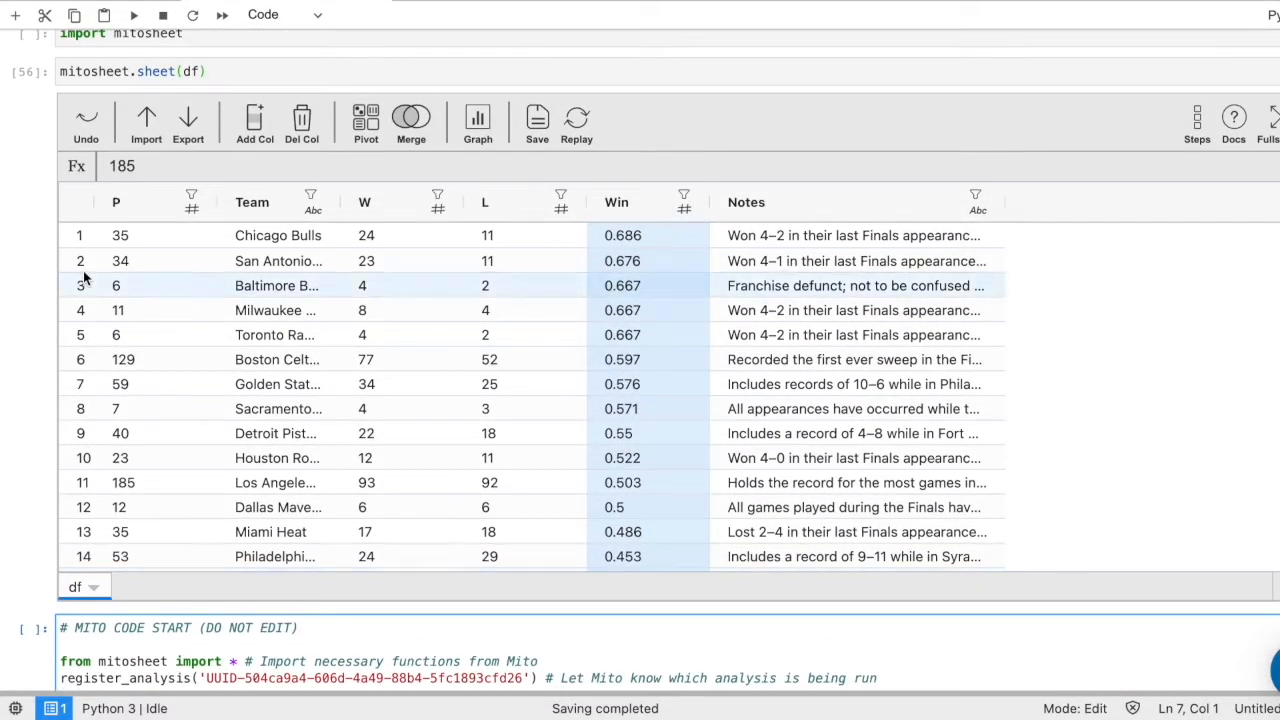
# - Create a Mito bar chart with Team on X and Win on Y
pyautogui.click(477, 120)
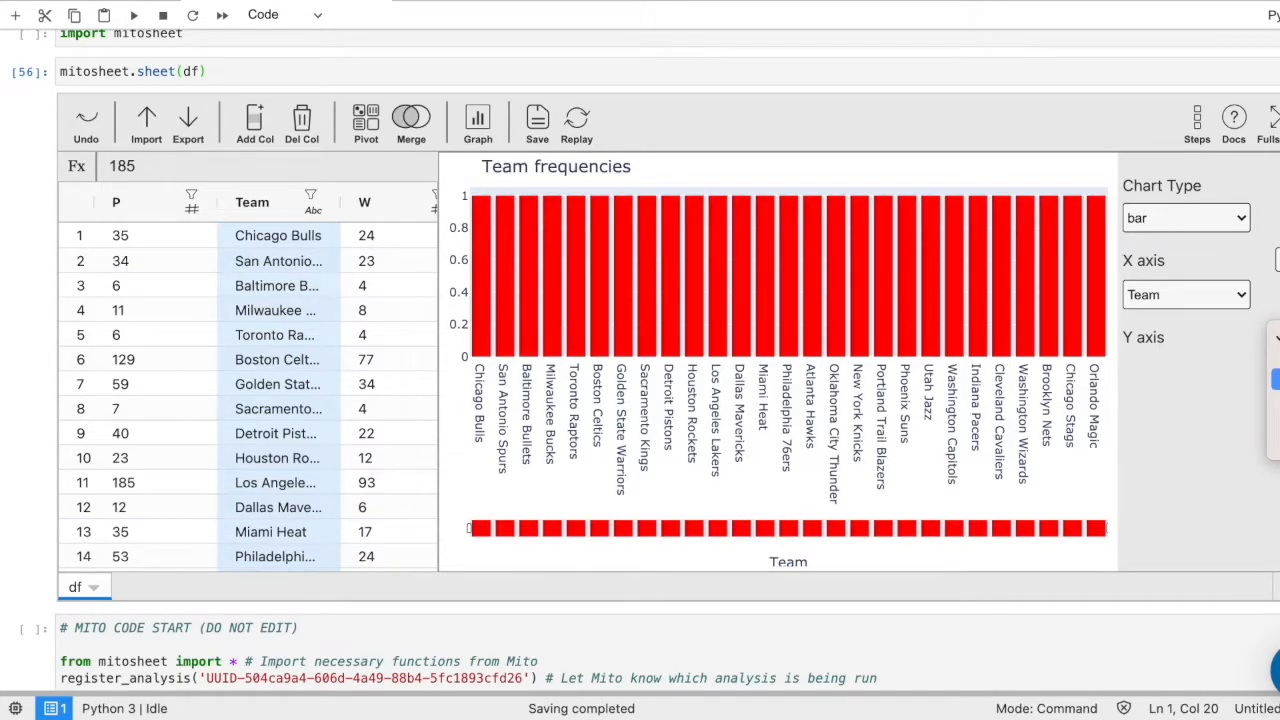
pyautogui.click(1185, 371)
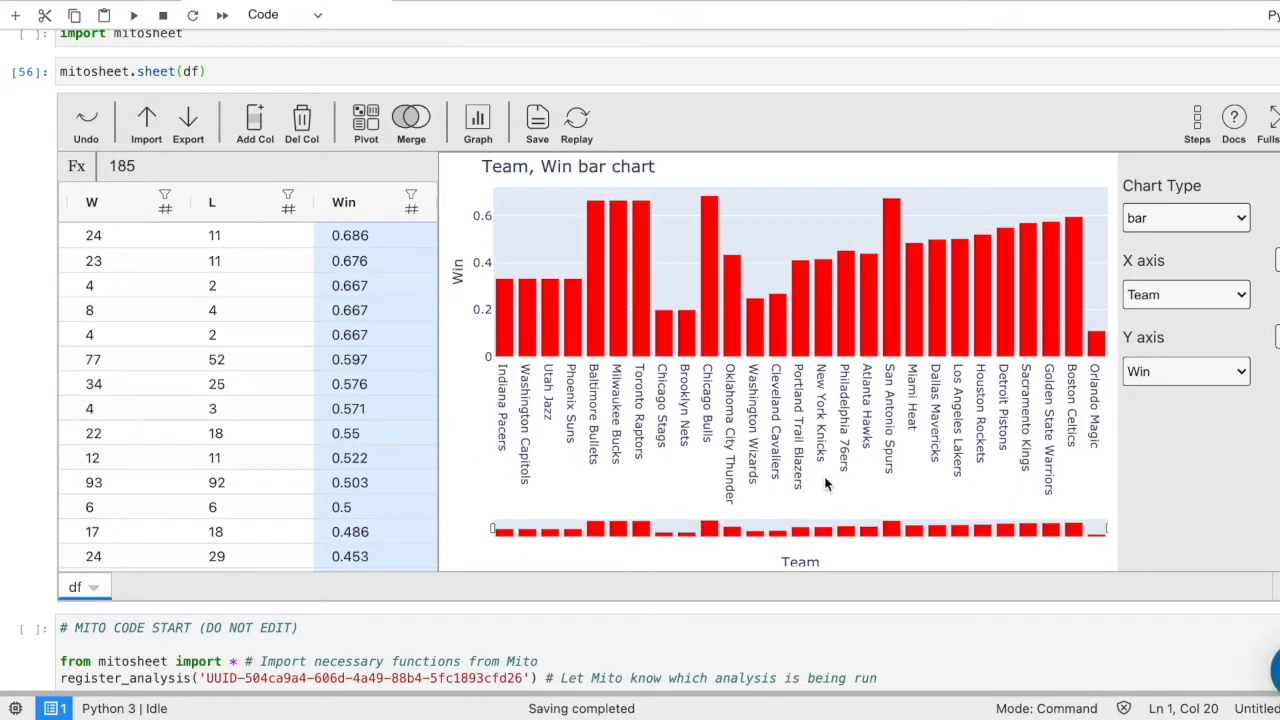
pyautogui.moveTo(728, 420)
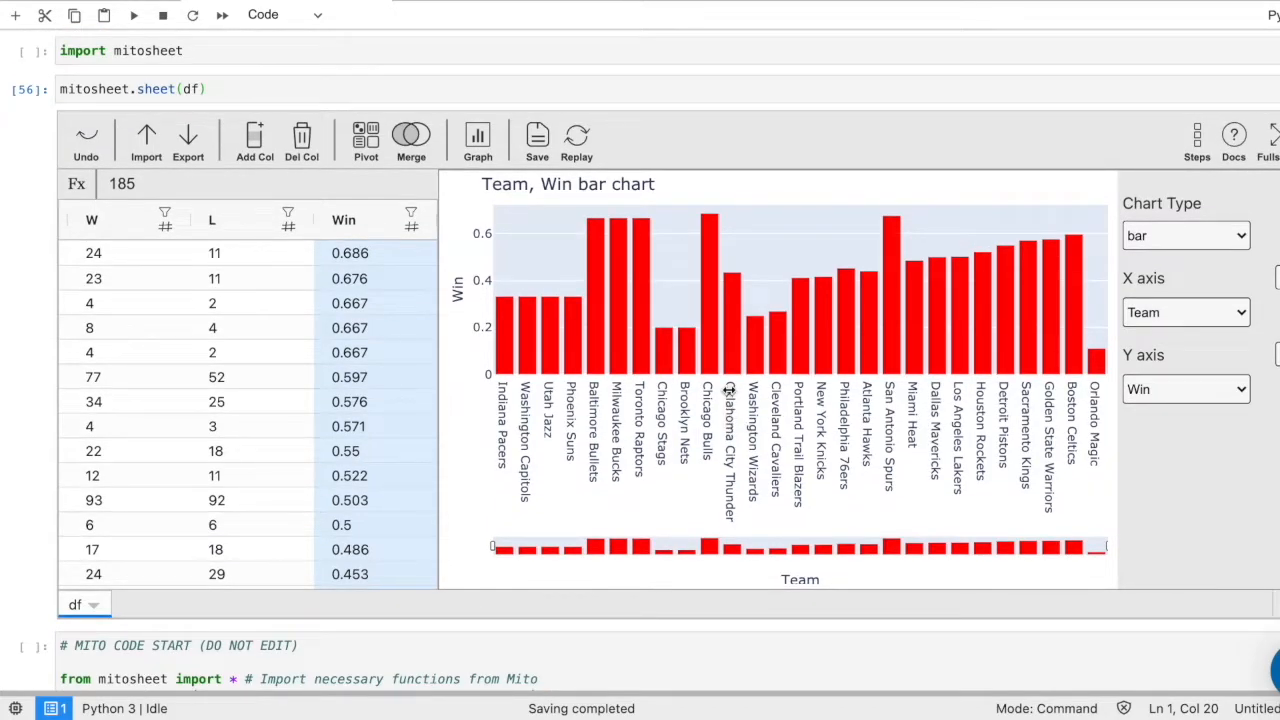
pyautogui.moveTo(460, 258)
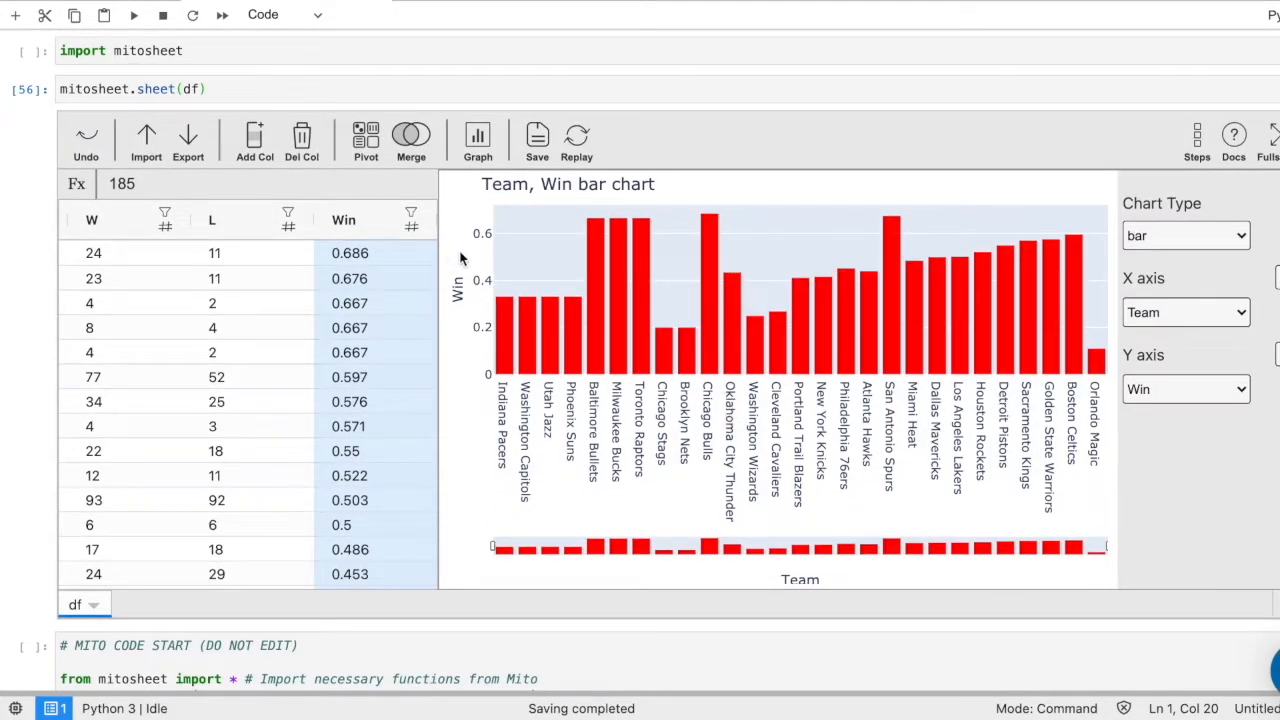